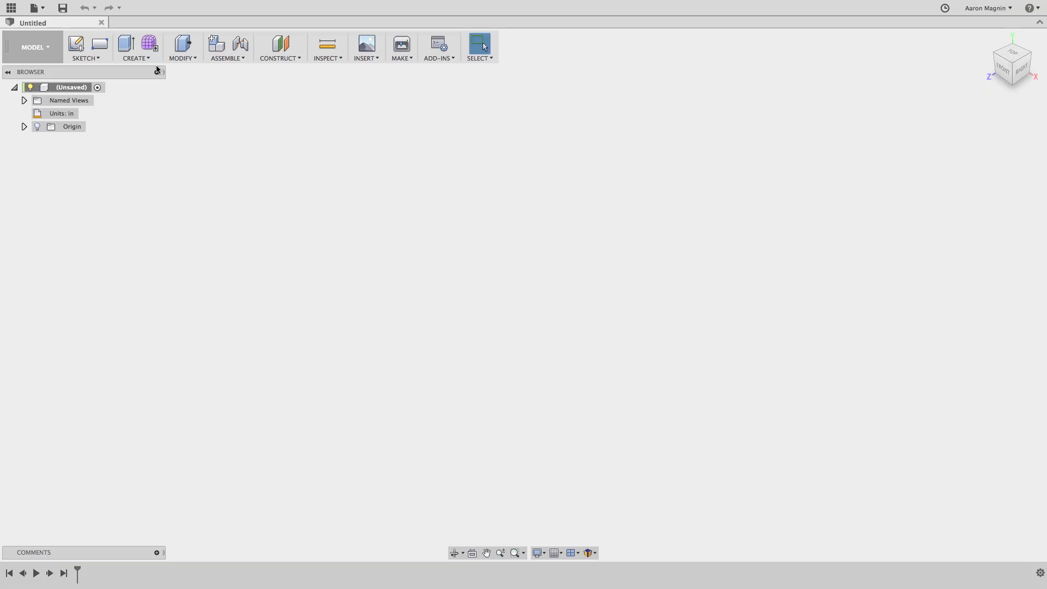
Step: Set the root component to Do not capture Design History, then switch to the Mesh workspace
click(136, 47)
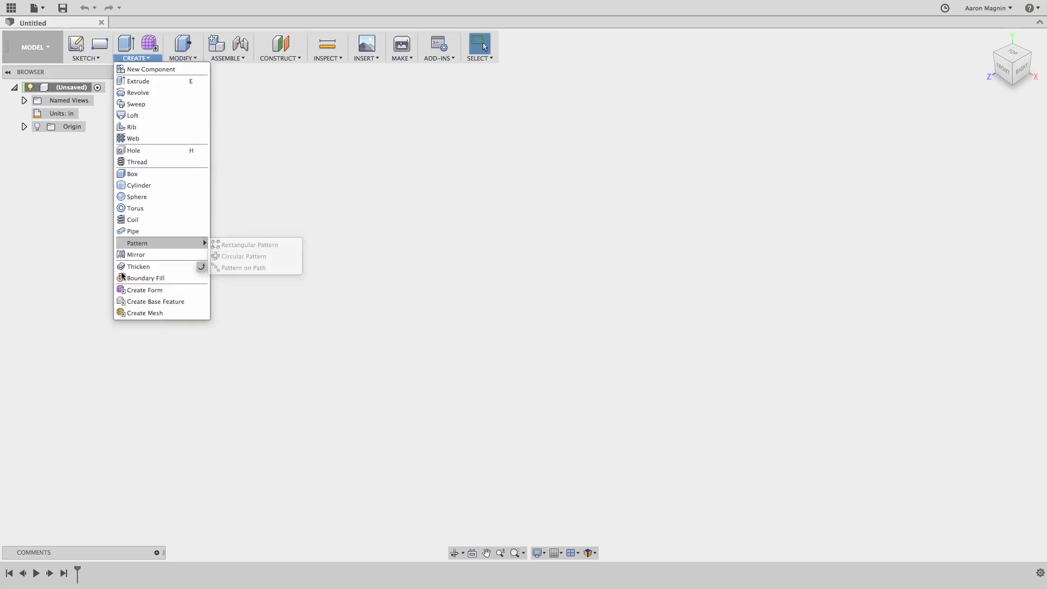
mouse_move(144, 312)
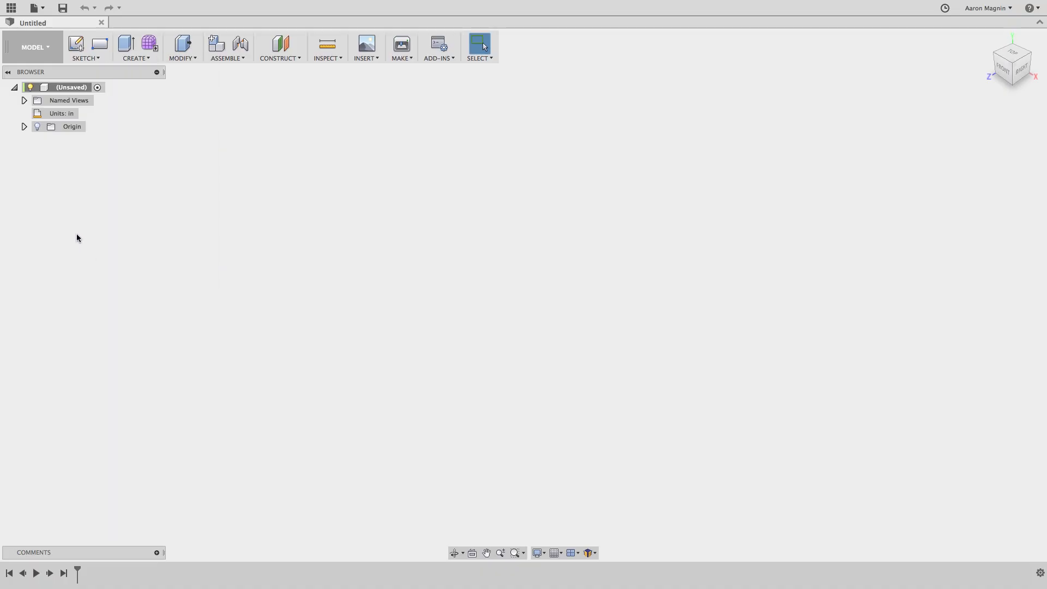
right_click(71, 87)
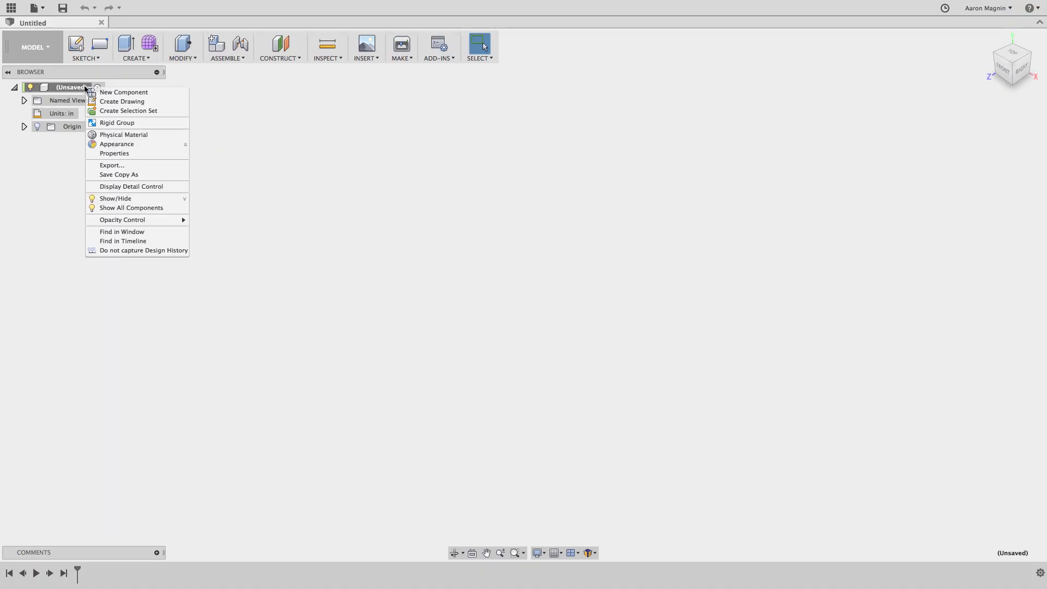
mouse_move(144, 250)
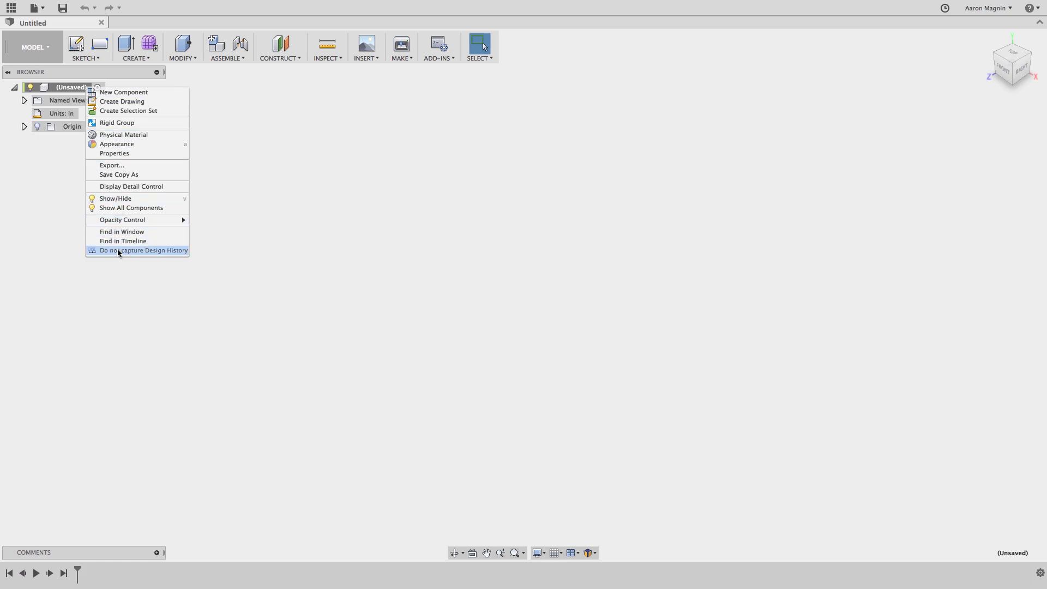
click(143, 250)
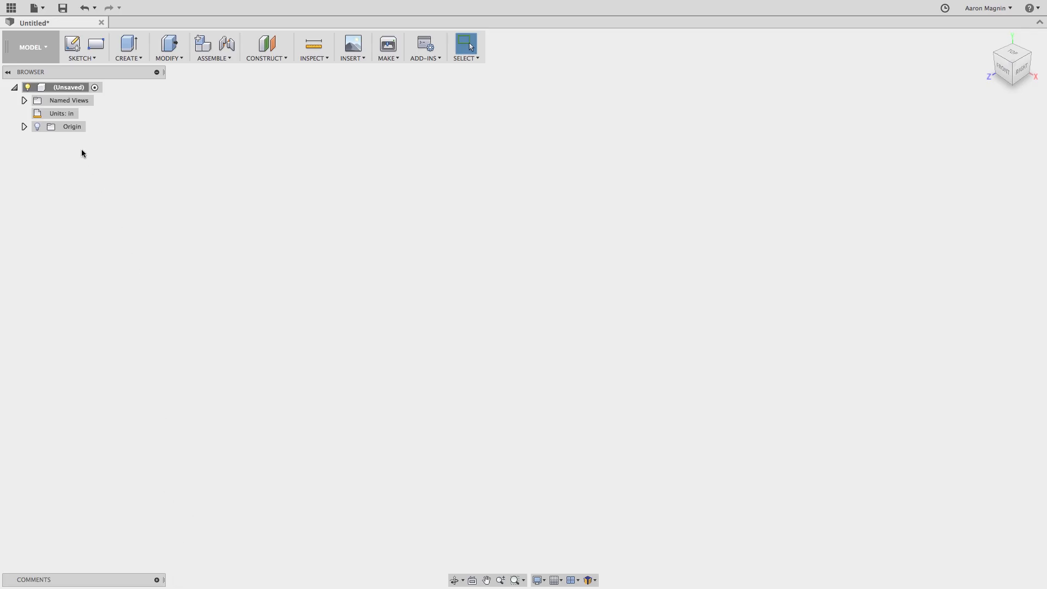
click(32, 47)
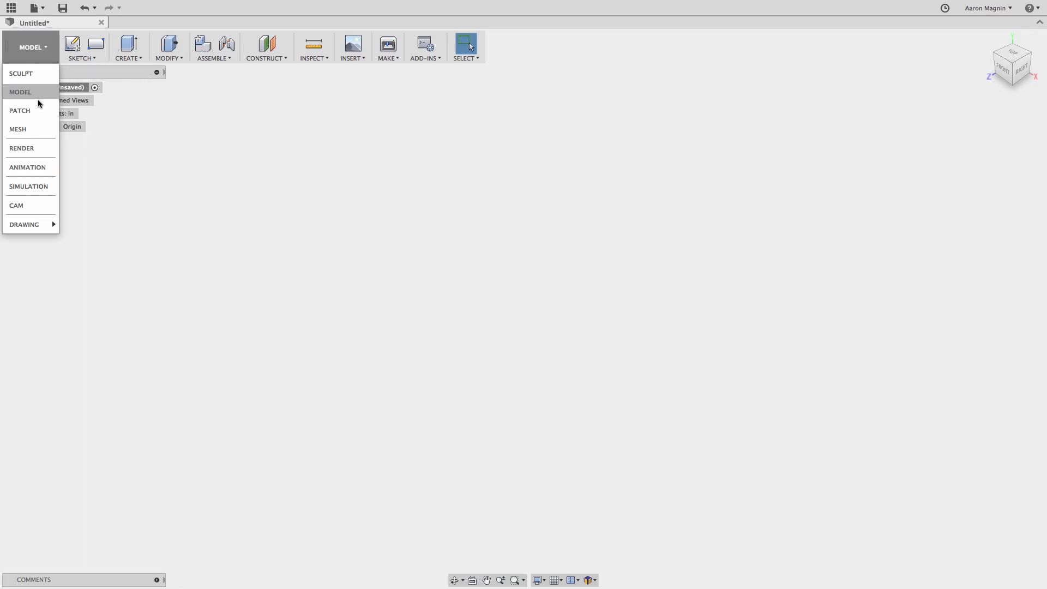
mouse_move(18, 128)
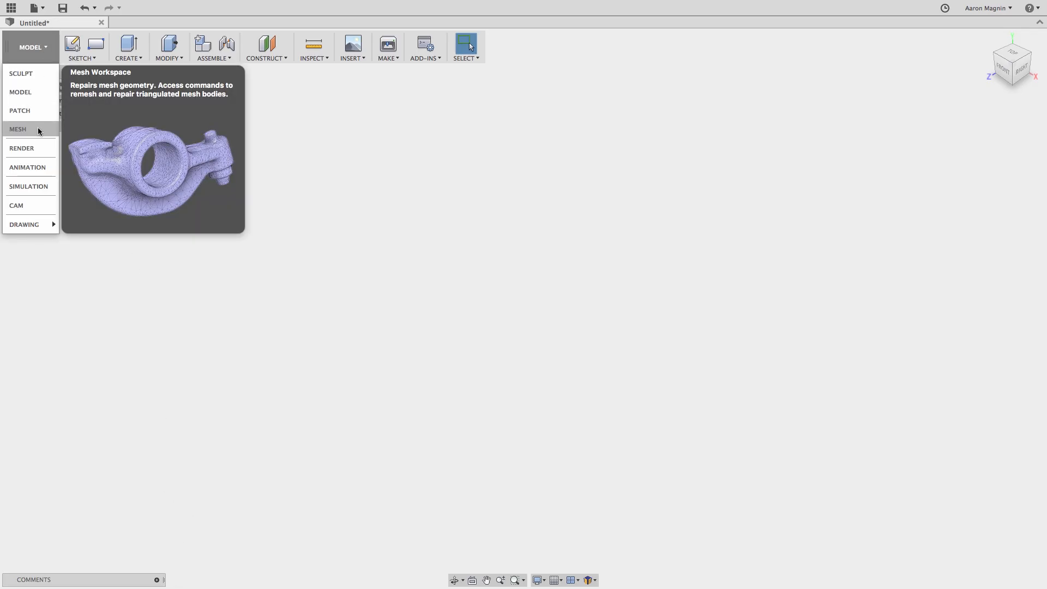
click(18, 129)
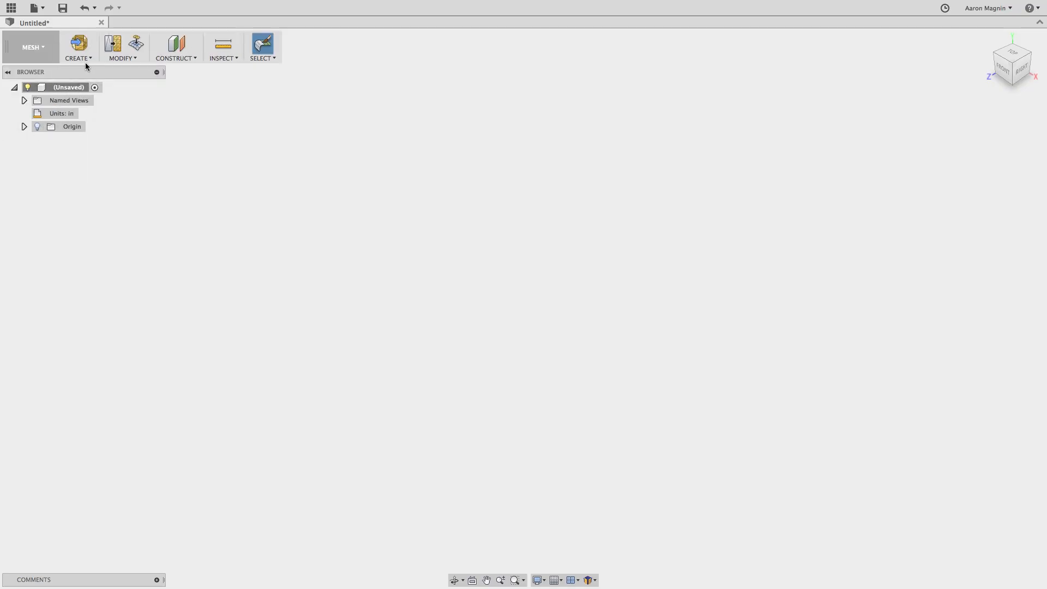
Step: Insert Saddle Scan.stl via Insert Mesh and accept its placement
click(78, 47)
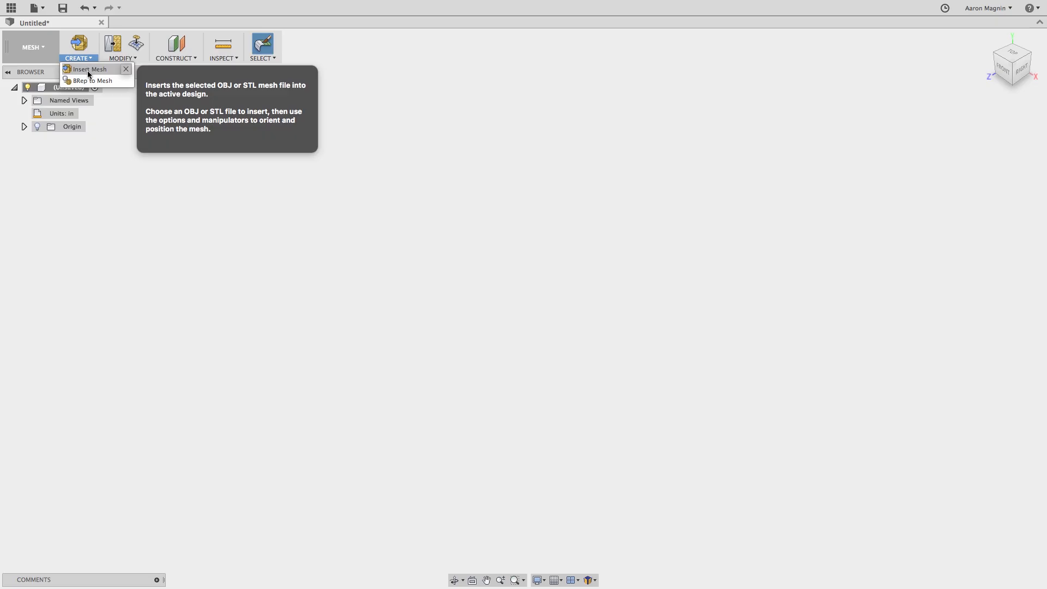
click(87, 69)
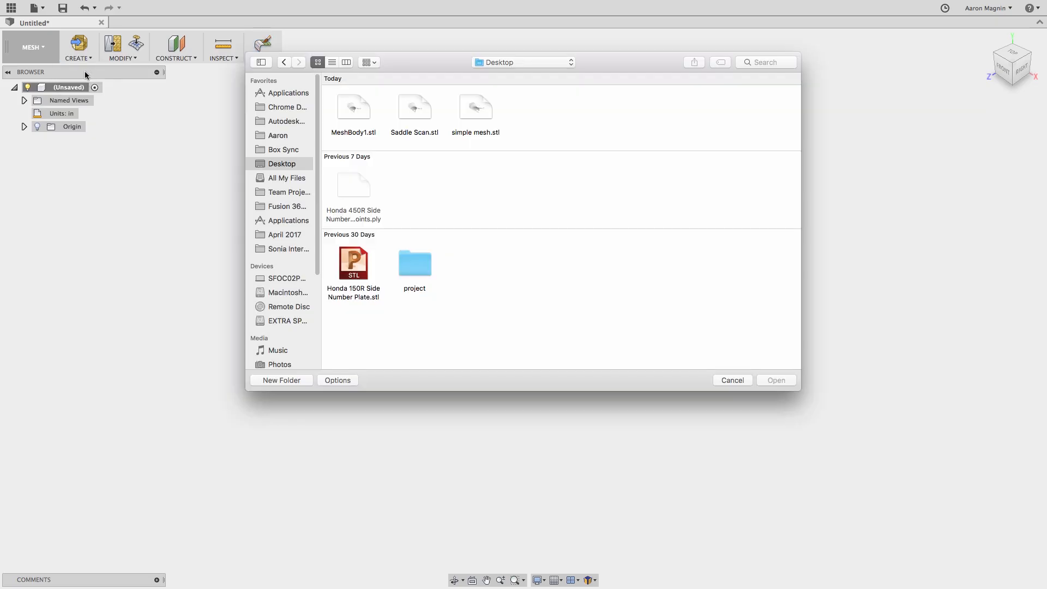
click(414, 107)
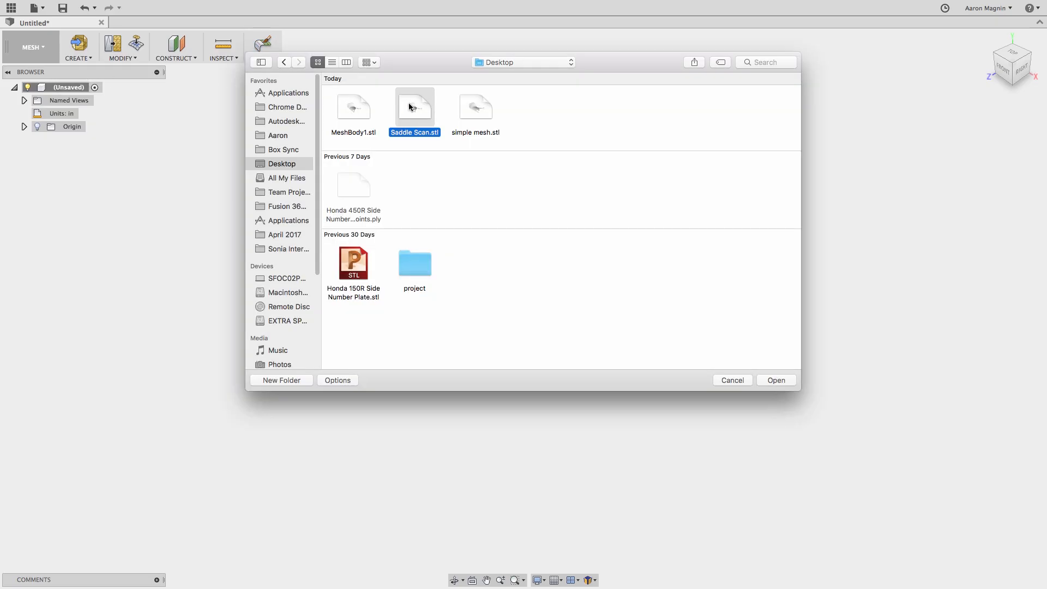
click(776, 380)
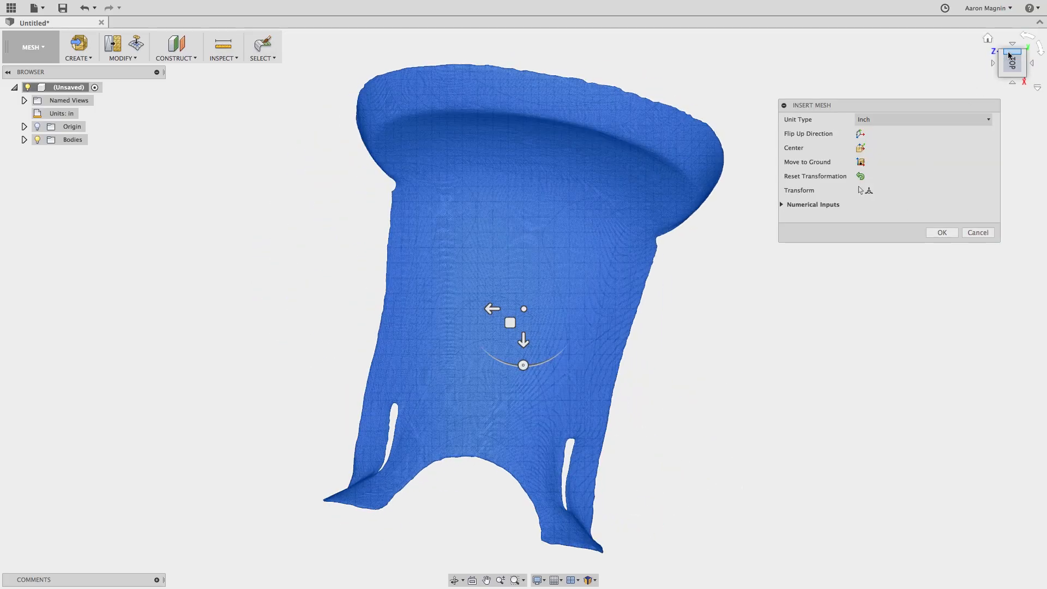
click(861, 161)
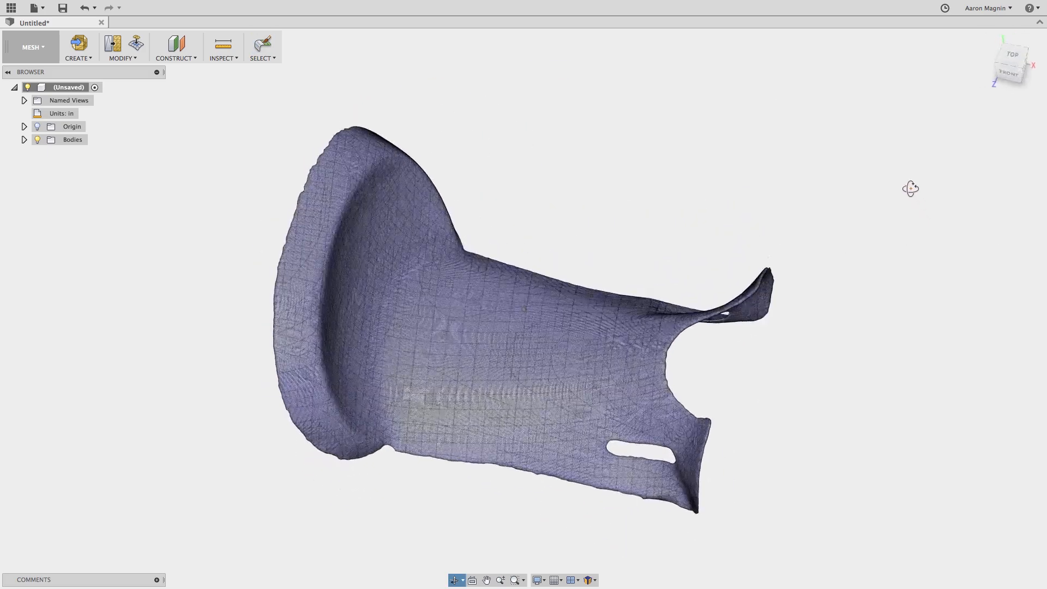
Step: Orbit the saddle, expand Bodies to reveal MeshBody1, and bring up mesh Modify commands
drag(911, 188, 788, 176)
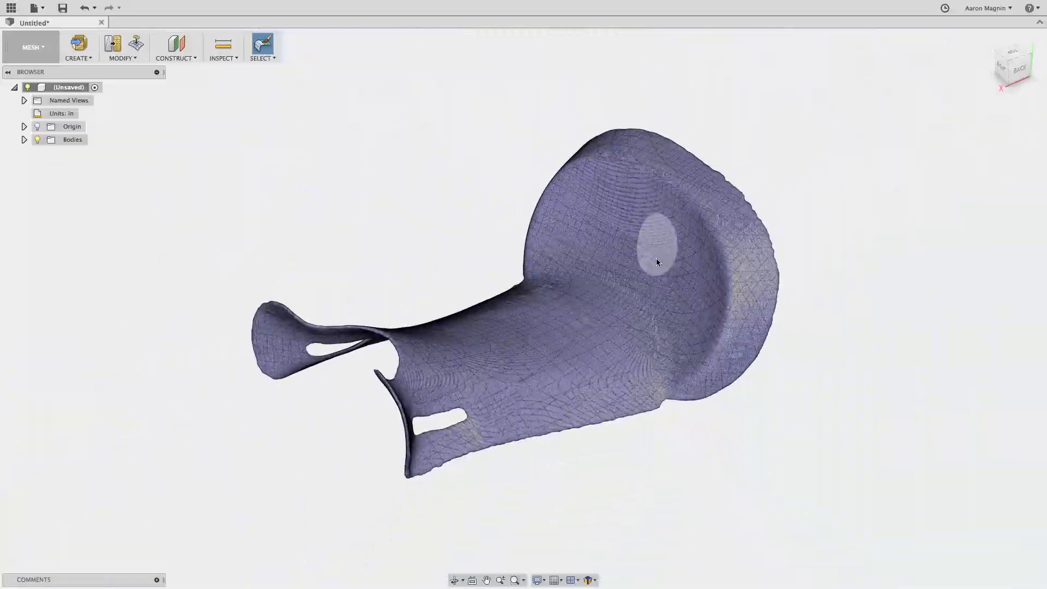
click(24, 140)
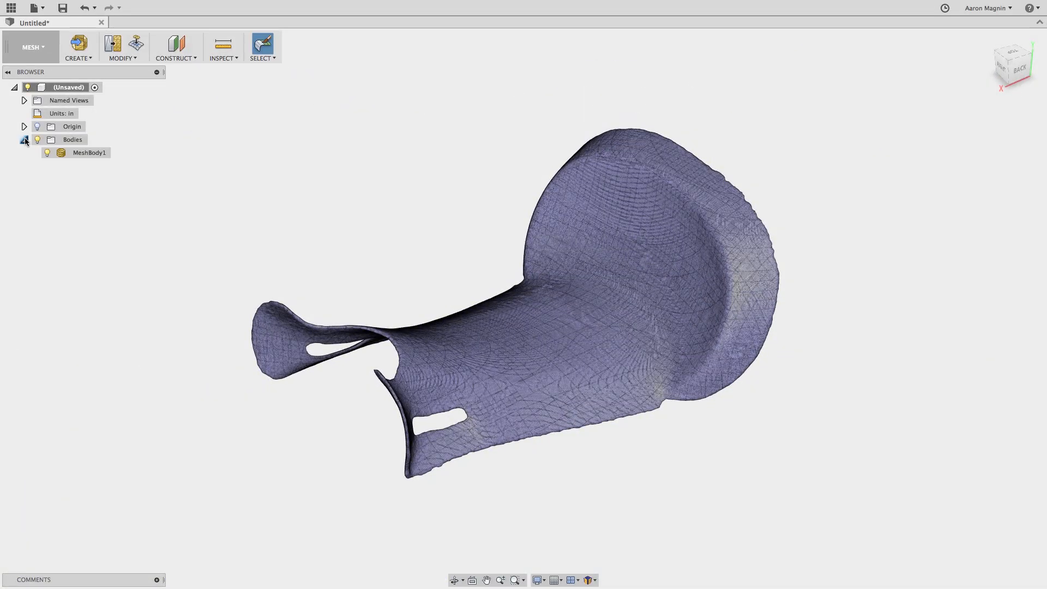
right_click(89, 152)
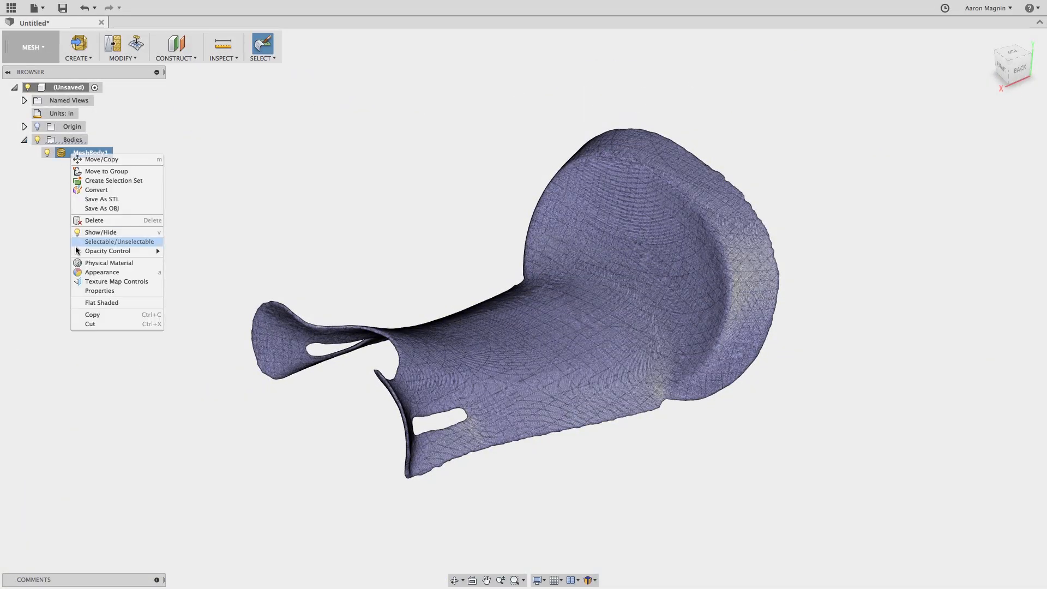
click(99, 291)
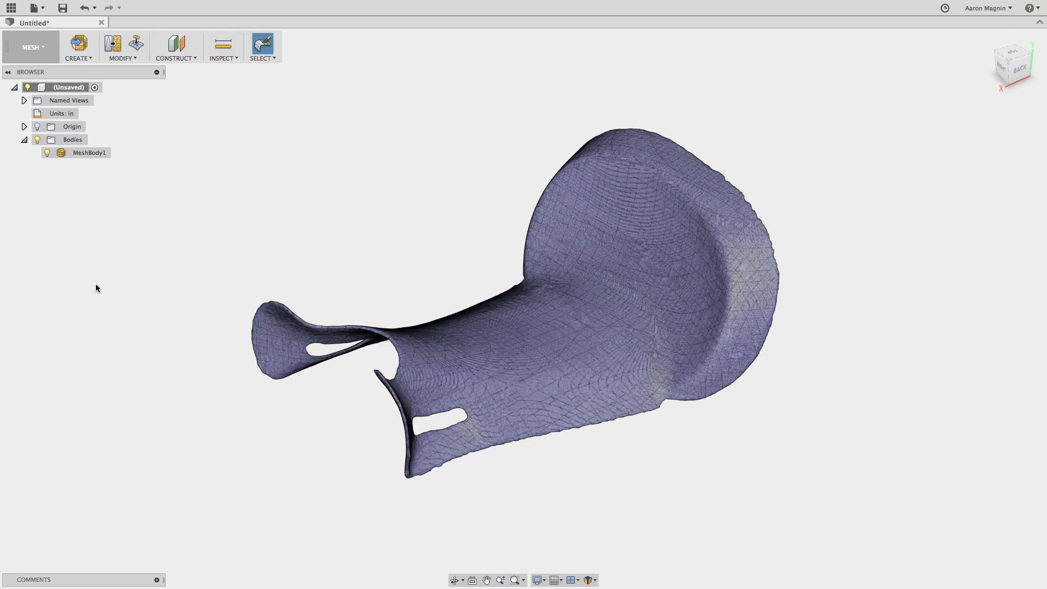
click(122, 47)
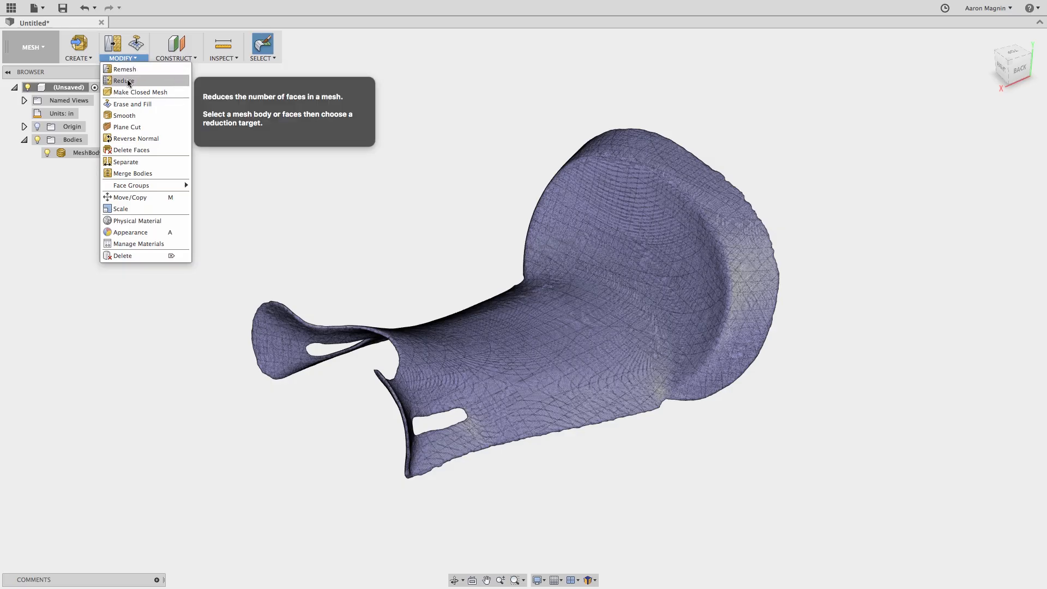
Step: Reduce MeshBody1 at 0.05 adaptive density for a coarser triangle mesh
click(122, 80)
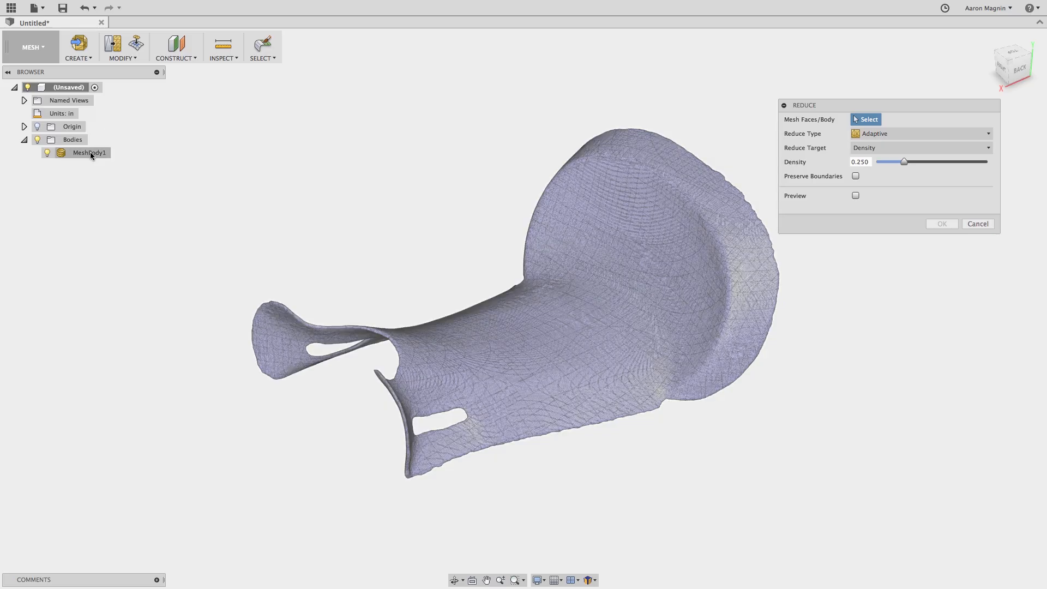
click(89, 152)
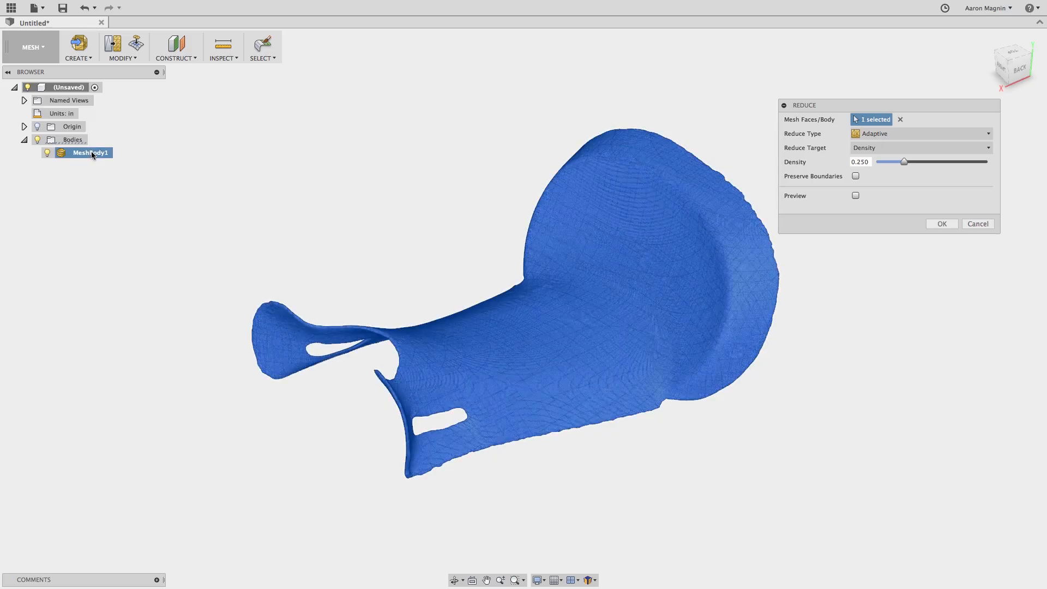
click(861, 161)
text(0.05)
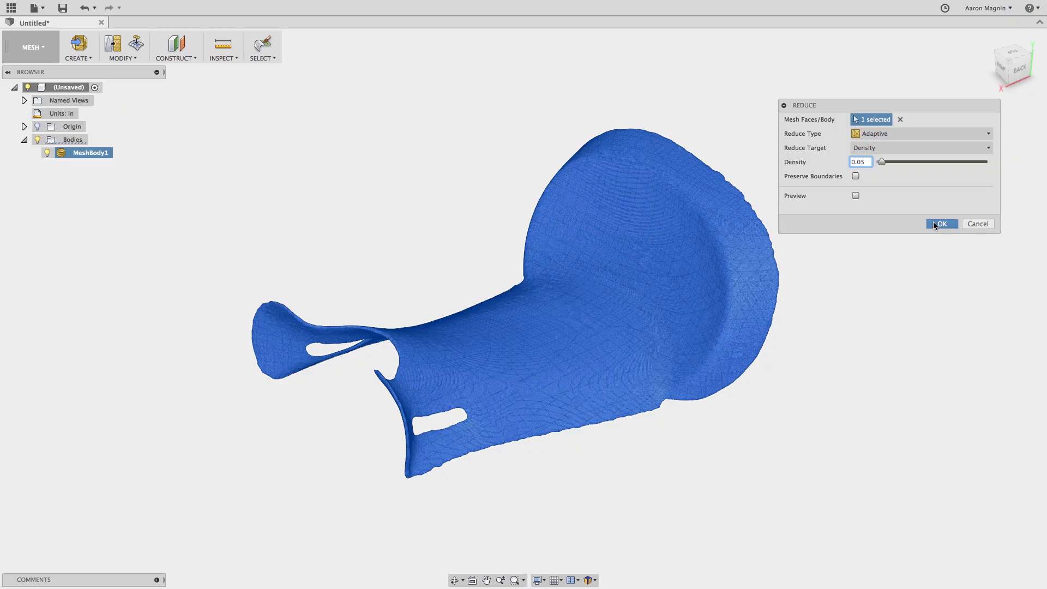
click(941, 223)
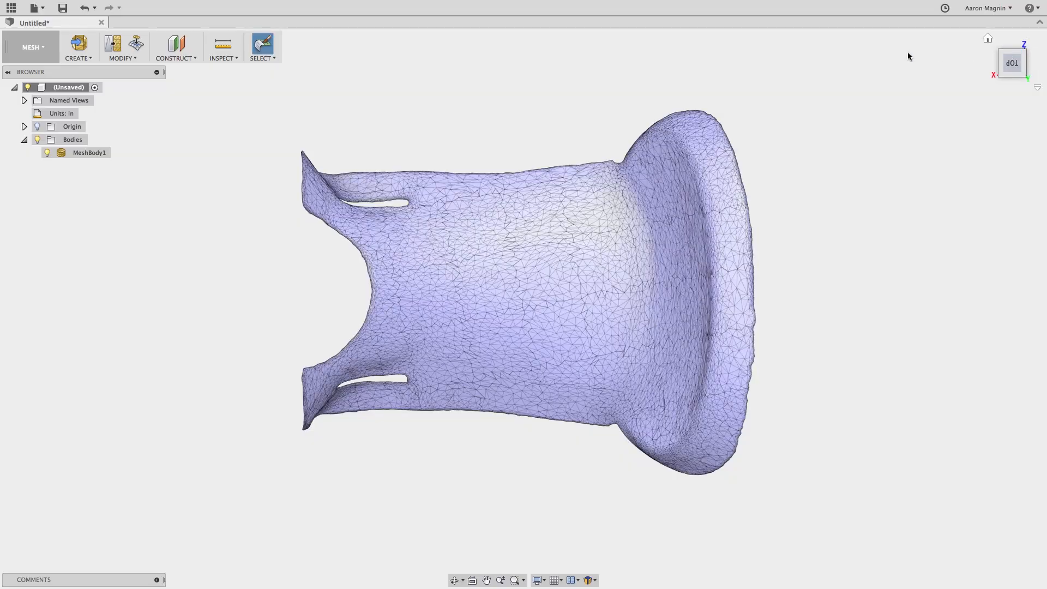
Step: In Sculpt, create Body1, a 3-by-5-face T-spline plane over the saddle seat
click(30, 47)
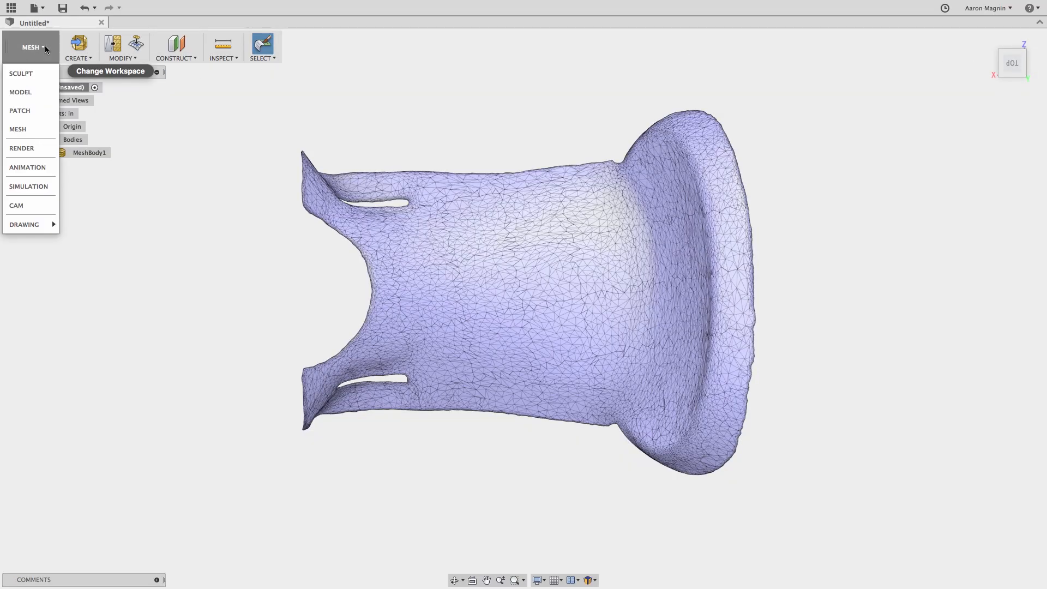
click(21, 74)
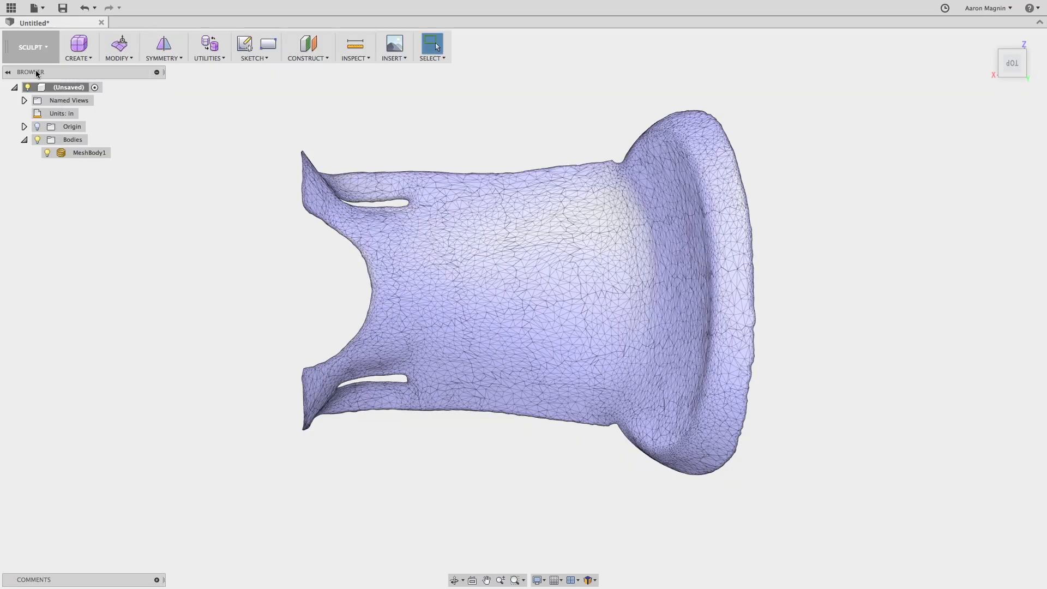
click(78, 47)
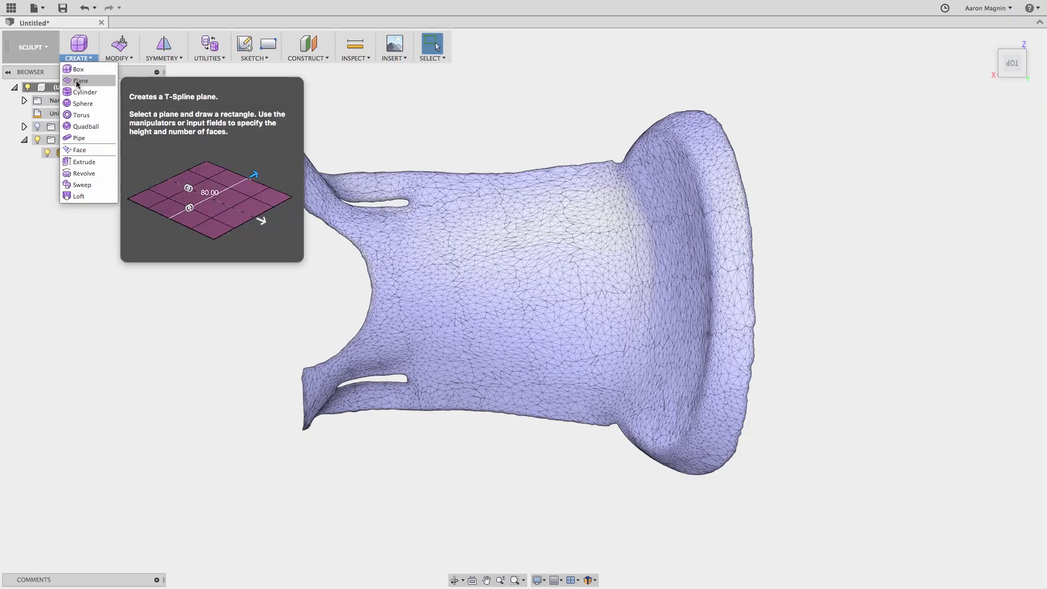
click(81, 81)
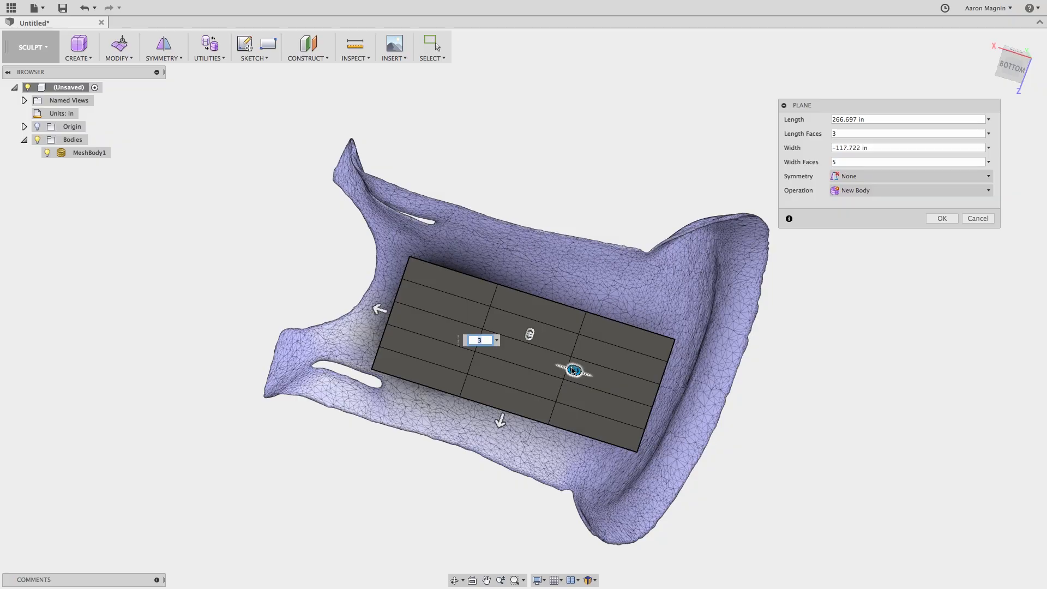
click(941, 219)
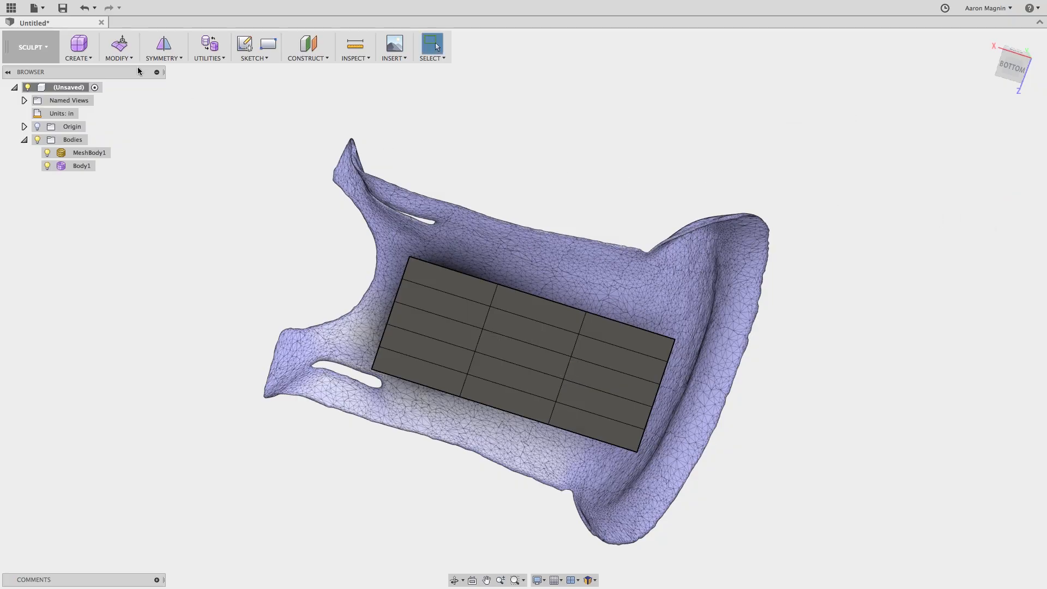
click(119, 47)
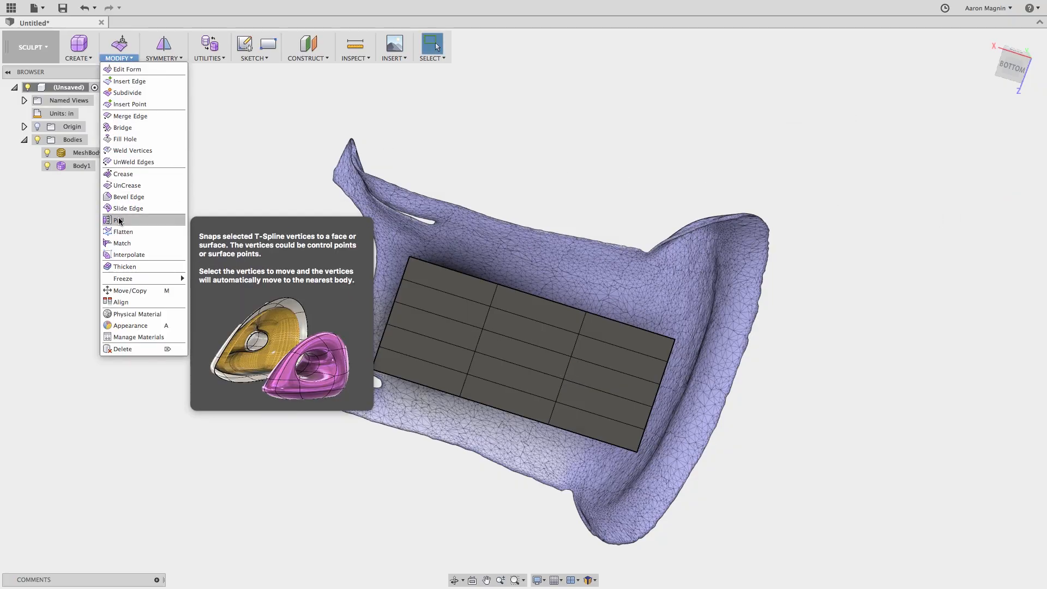
Step: Pull all of the T-spline plane's box-selected vertices onto the saddle mesh
click(119, 220)
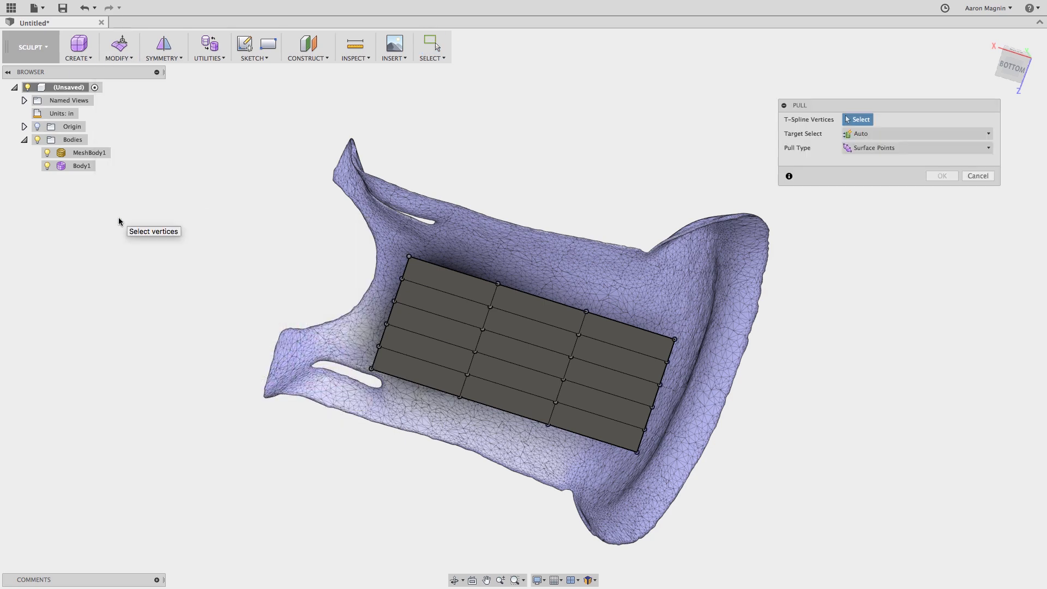
drag(212, 199, 743, 497)
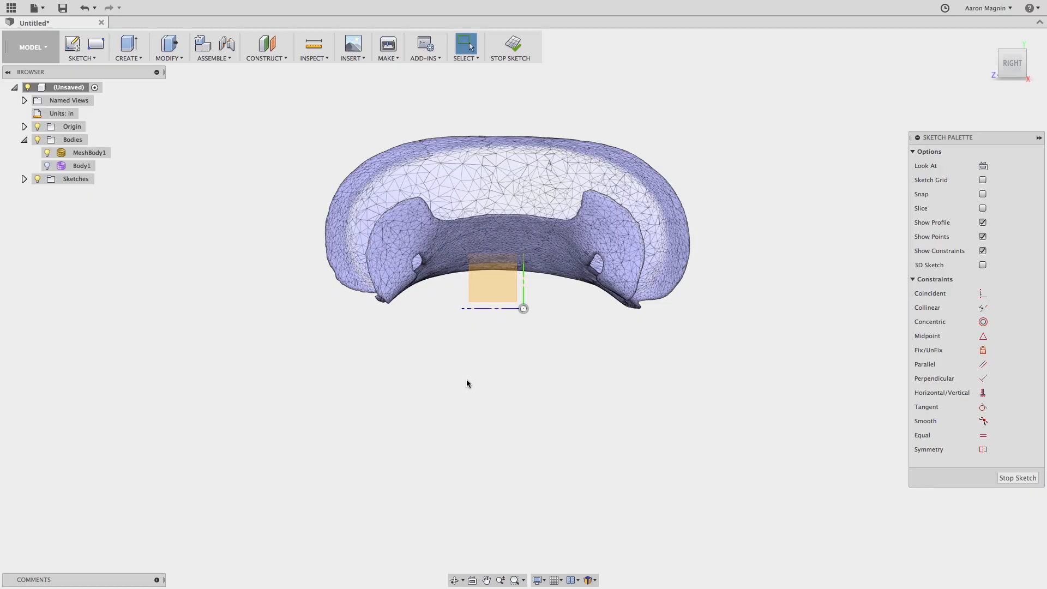
mouse_move(87, 63)
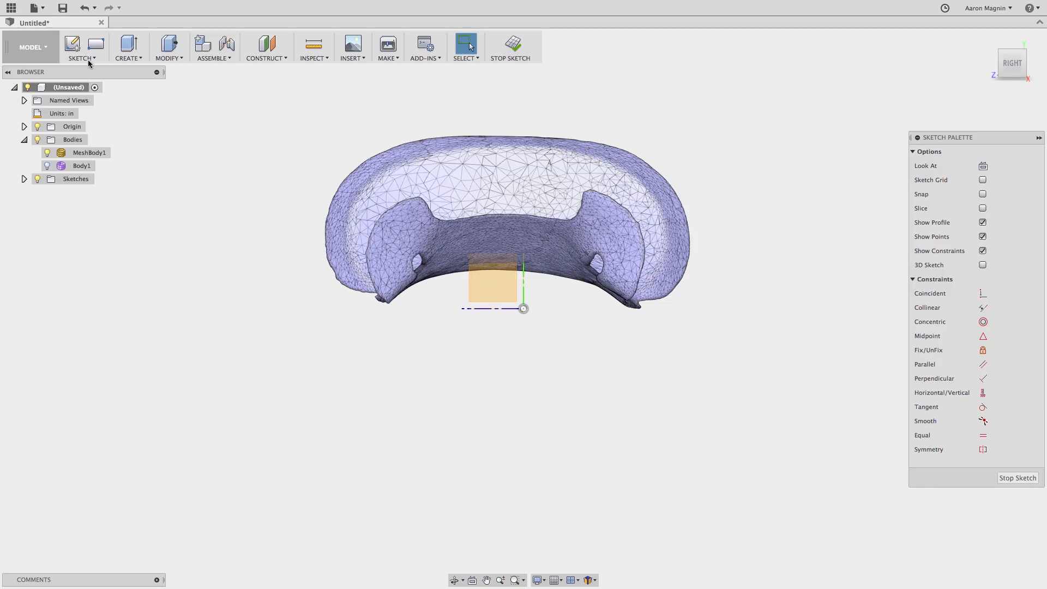
Step: Cut mesh sections through MeshBody1, one at about 255.8 in, one tilted across the back
click(81, 47)
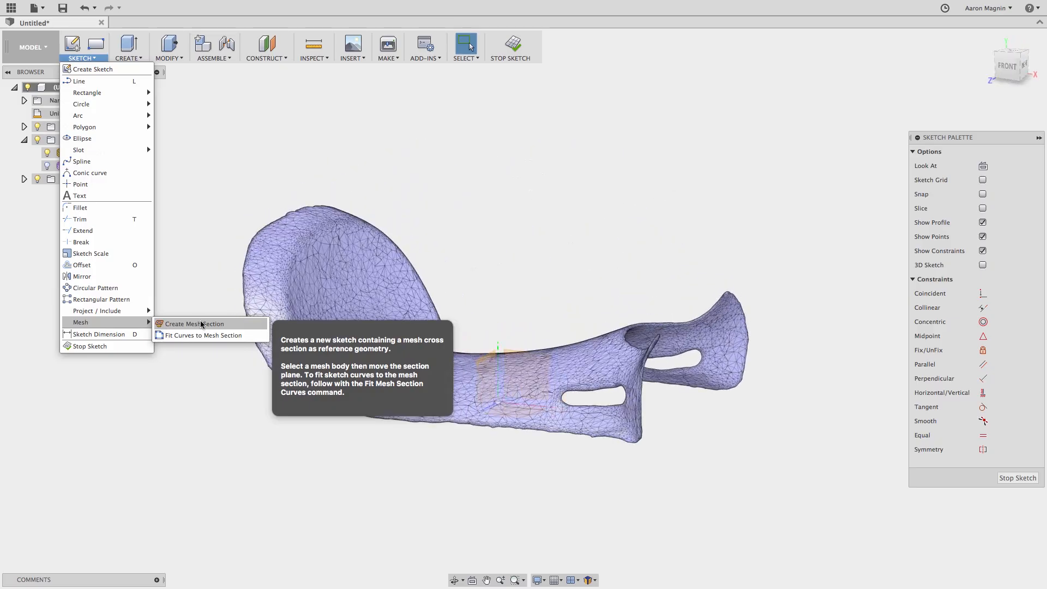
click(193, 324)
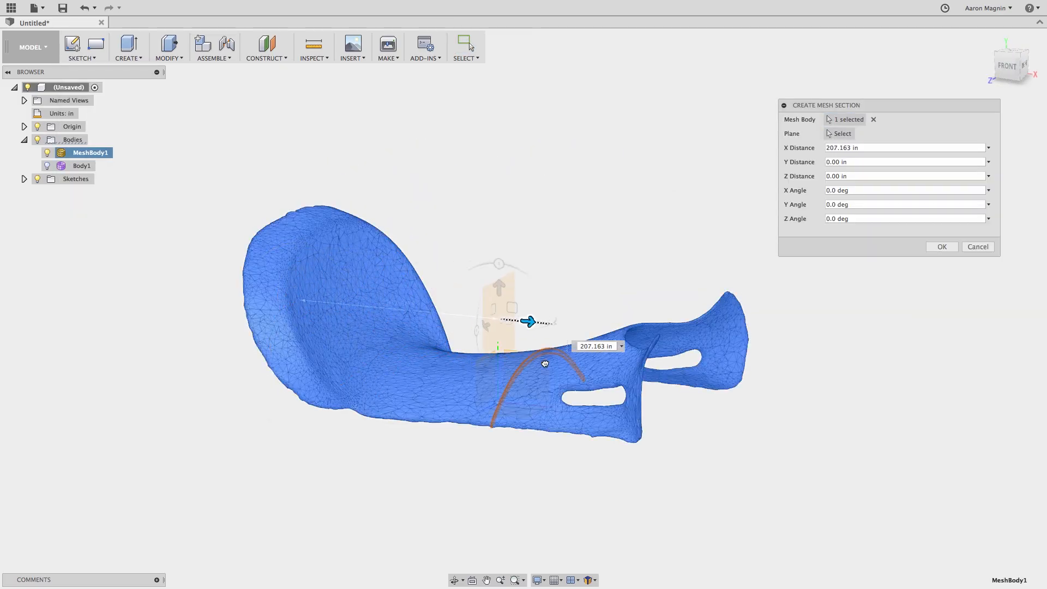
drag(529, 322, 682, 337)
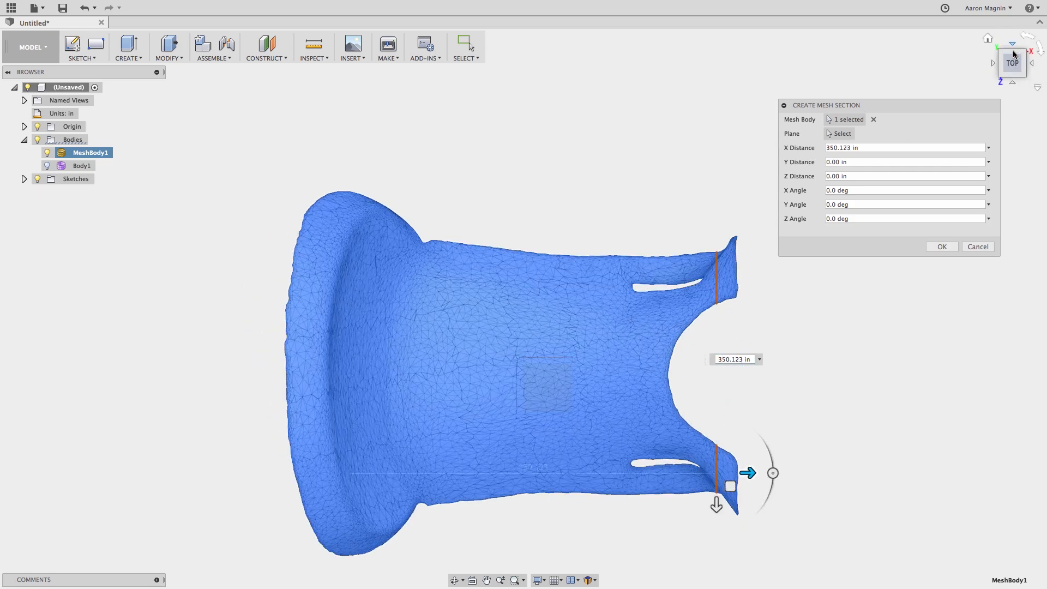
drag(748, 472, 648, 473)
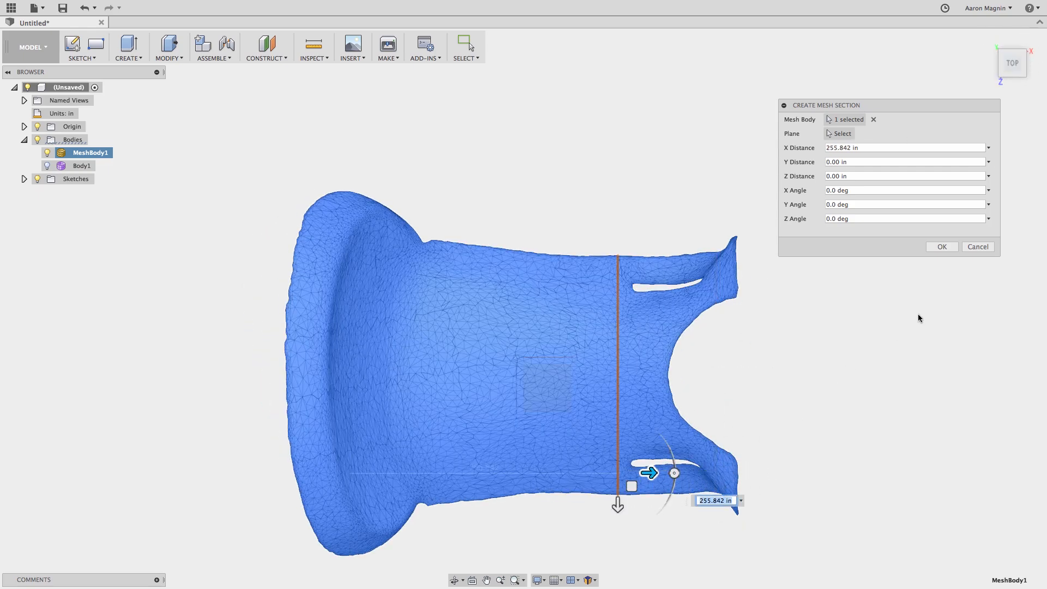
click(81, 47)
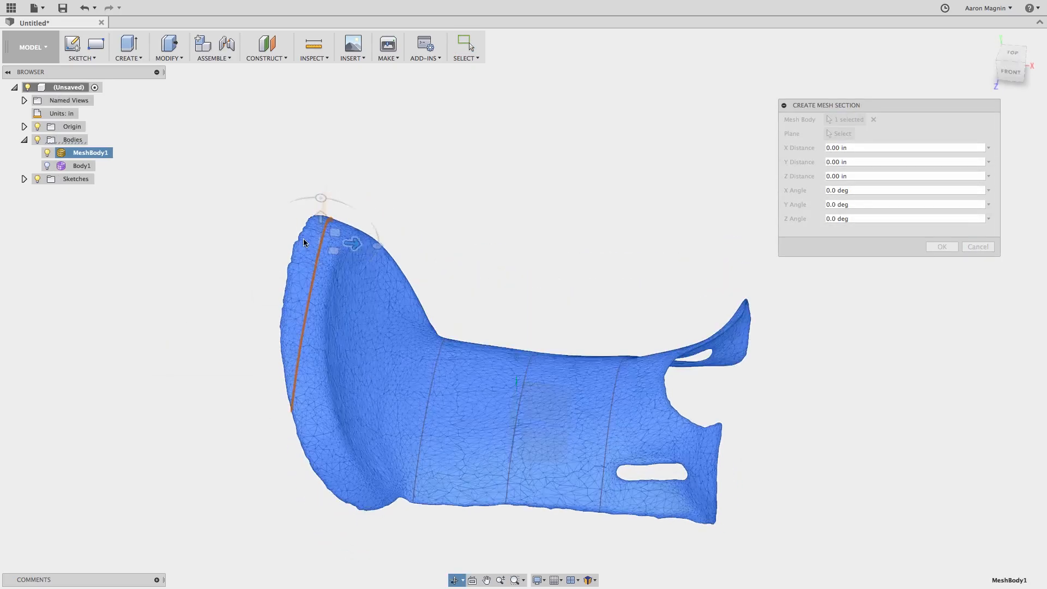
drag(352, 243, 350, 318)
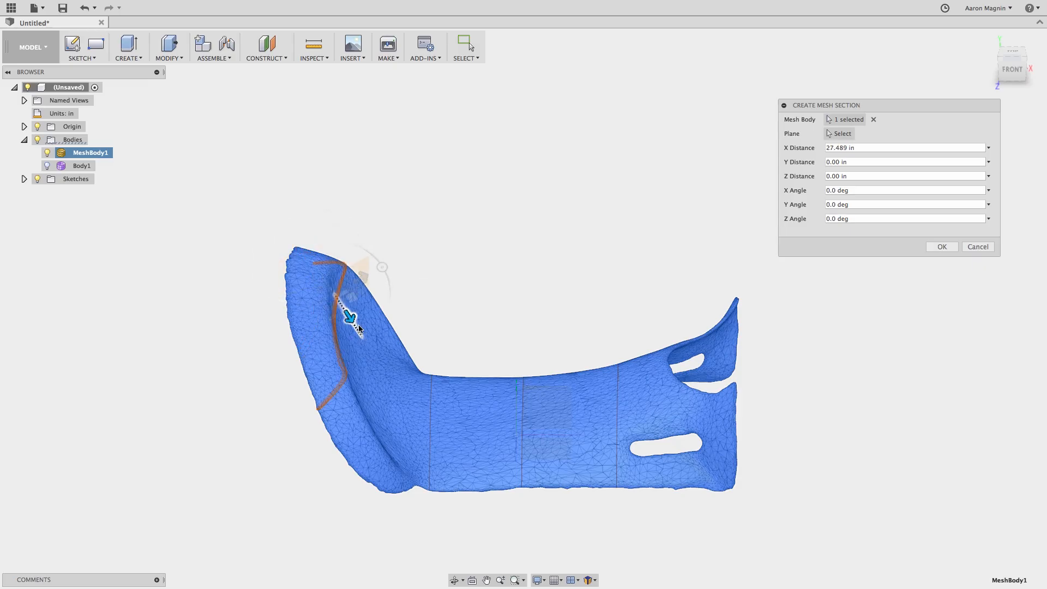
click(977, 246)
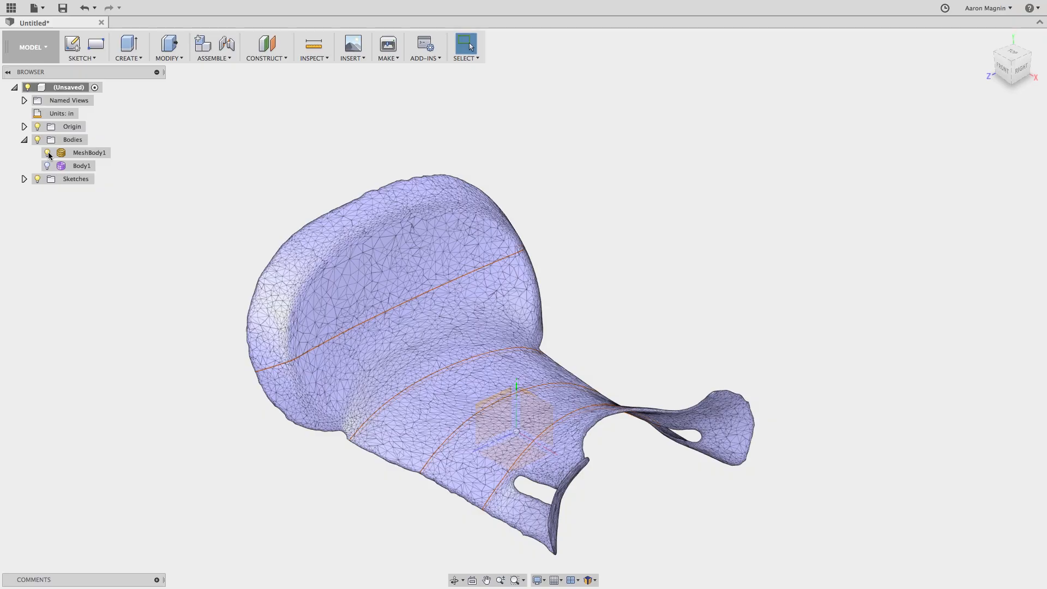
Step: Hide MeshBody1 and start Fit Curves to Mesh Section
click(81, 47)
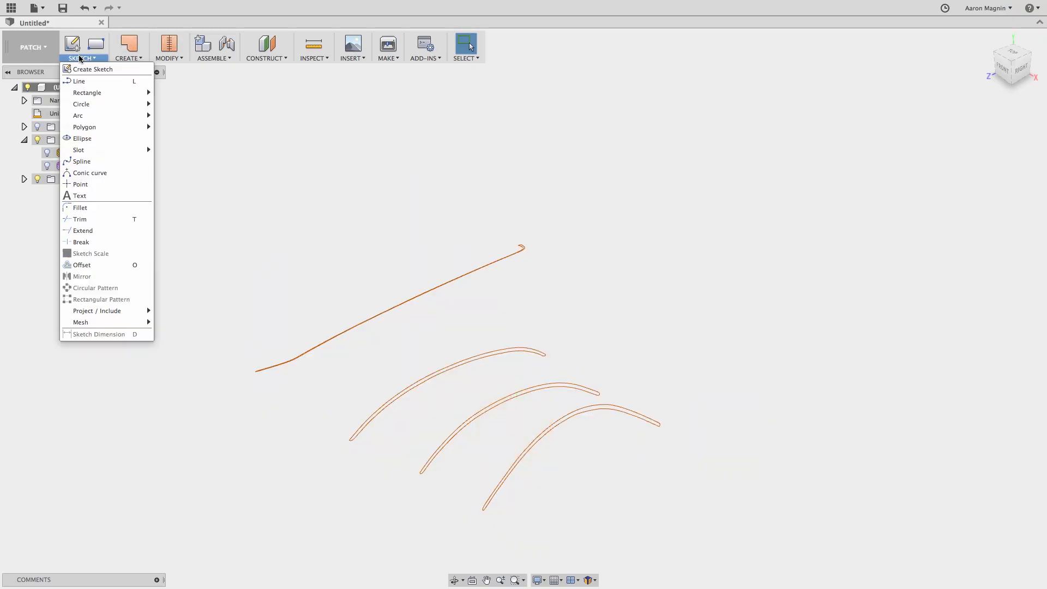
mouse_move(80, 322)
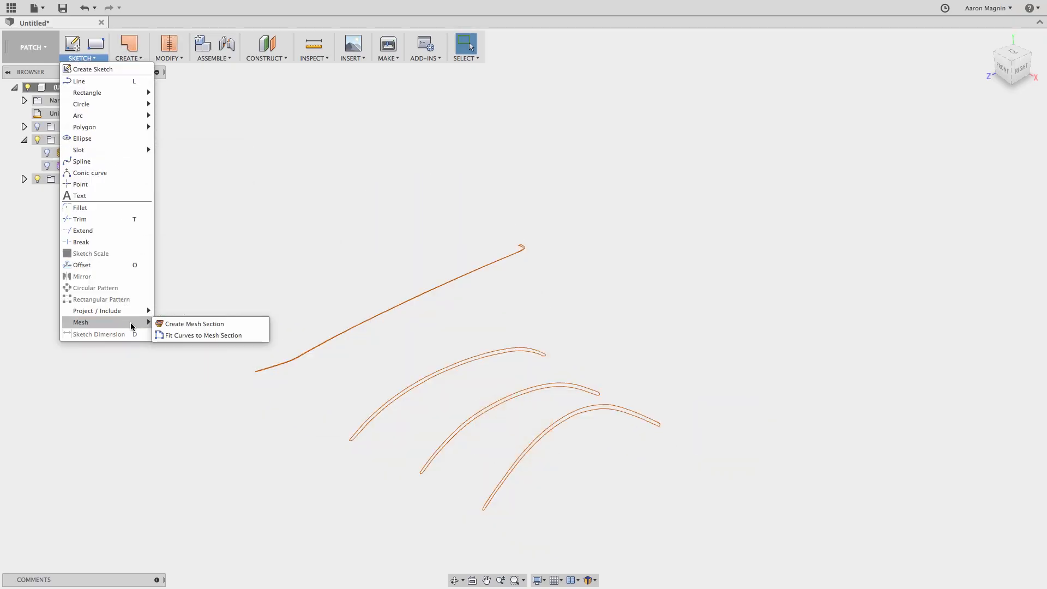
mouse_move(202, 336)
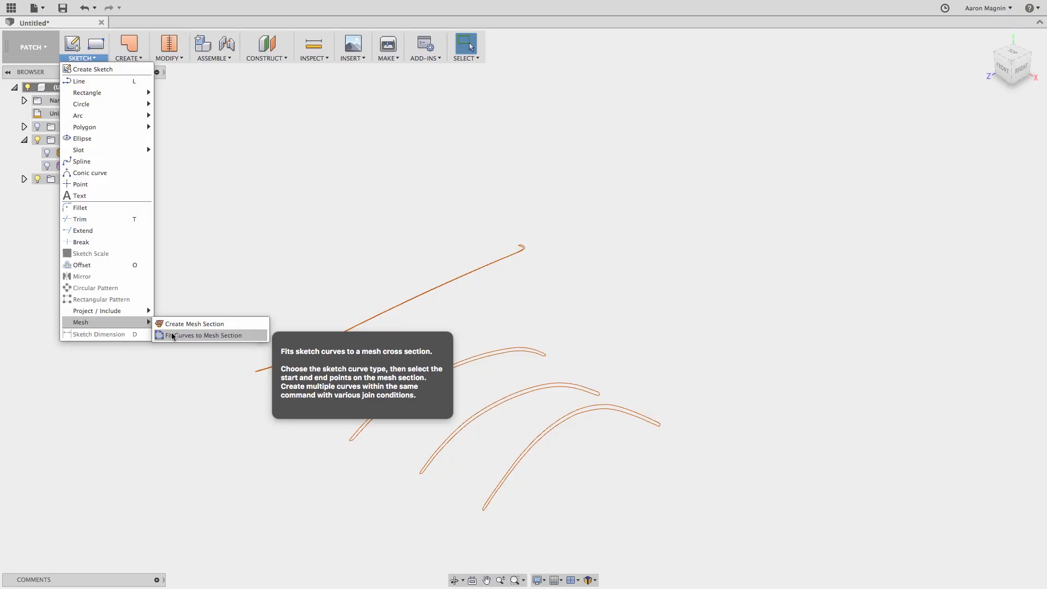
click(202, 334)
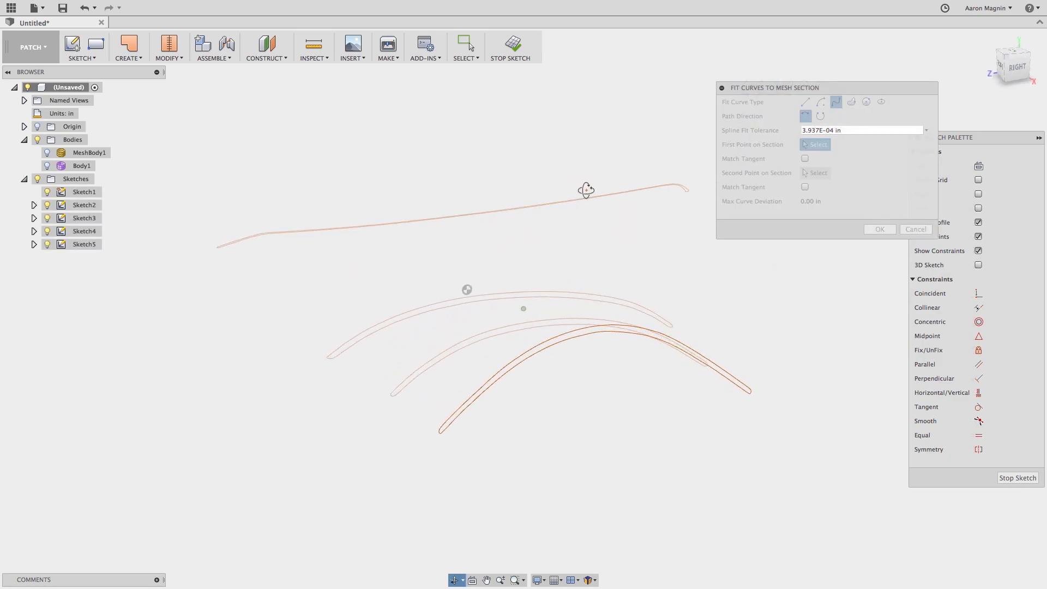
Step: Fit a spline to the mesh section by picking its start and end points
click(440, 424)
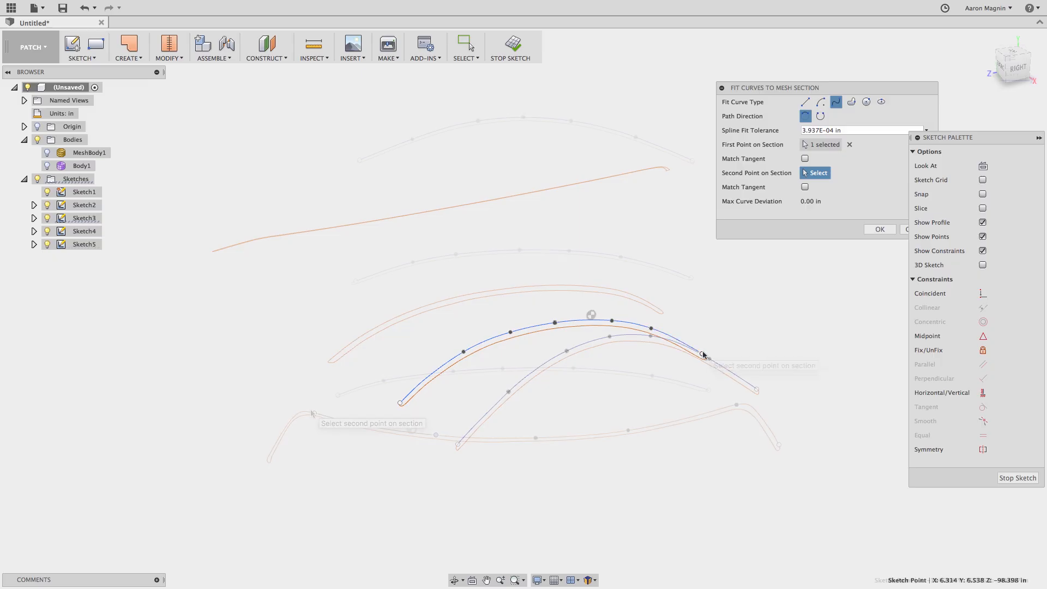
click(879, 229)
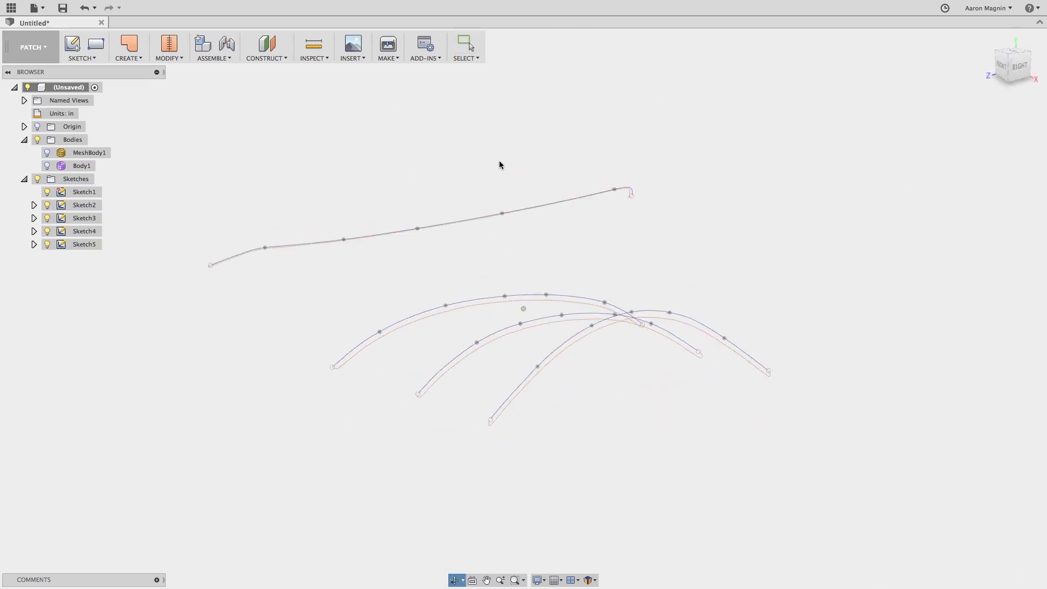
Step: Loft through the four section curves with Profile 4 set to Direction, checking against the mesh
click(128, 47)
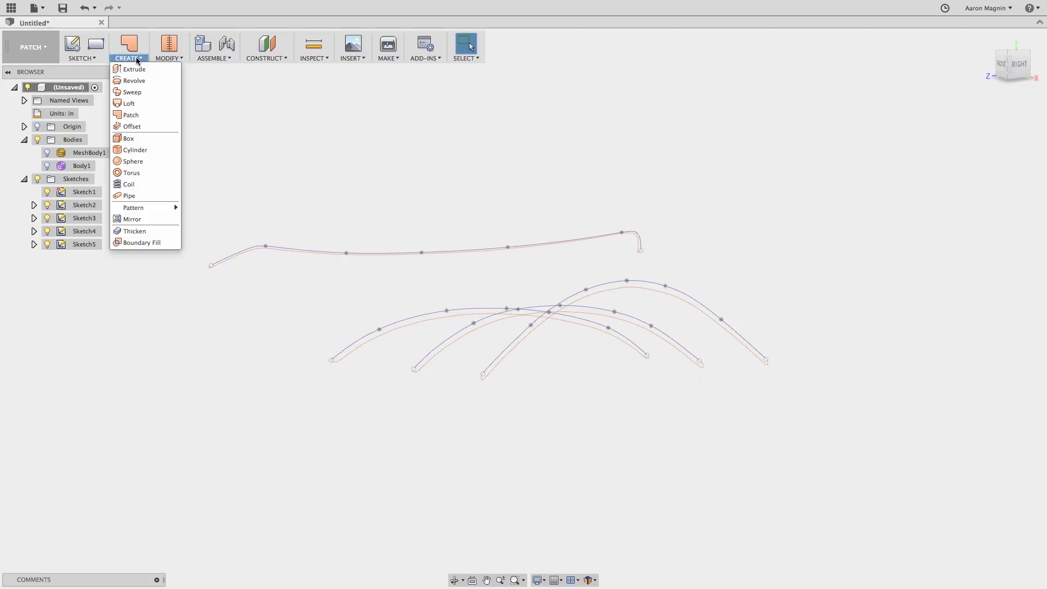
click(127, 103)
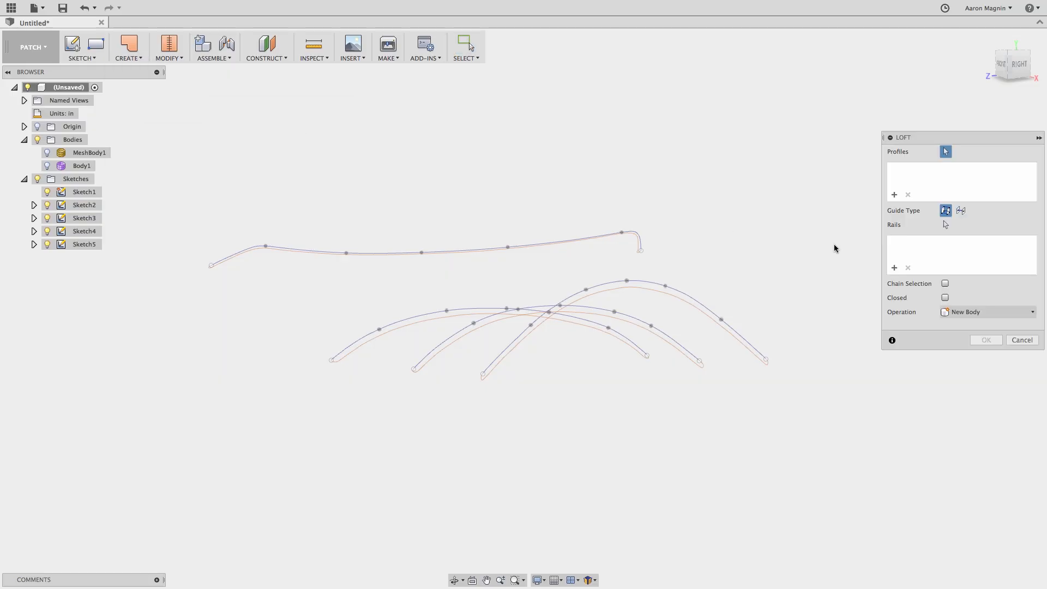
click(945, 283)
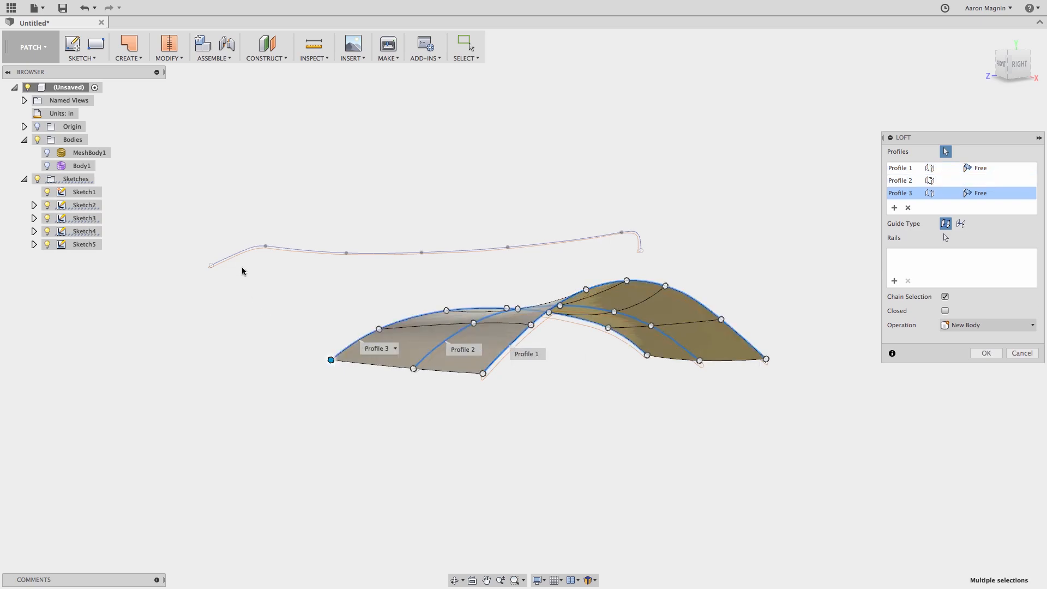
click(265, 247)
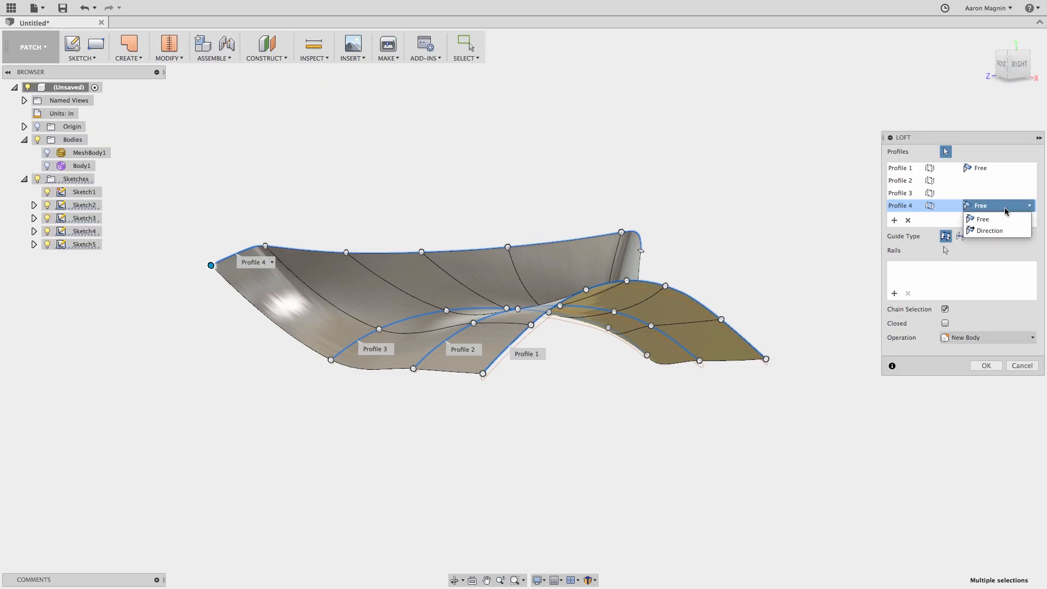
click(989, 229)
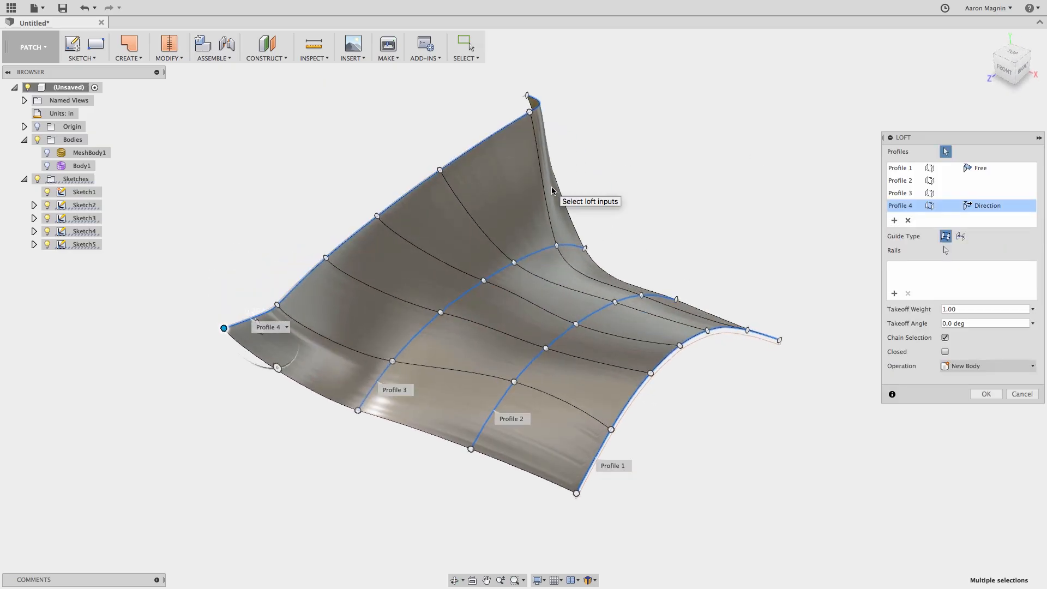
click(47, 153)
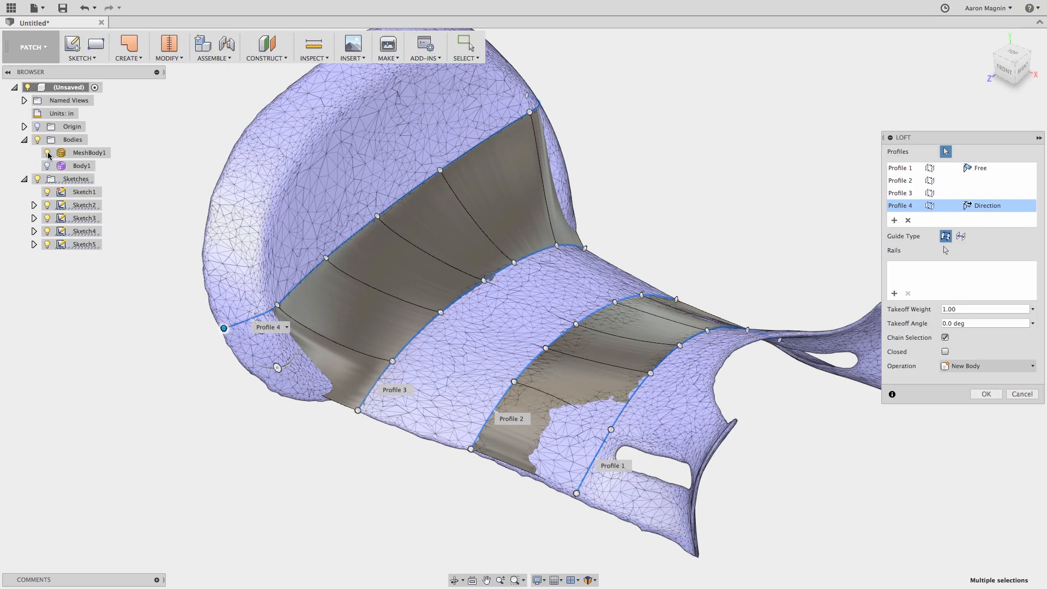
click(986, 393)
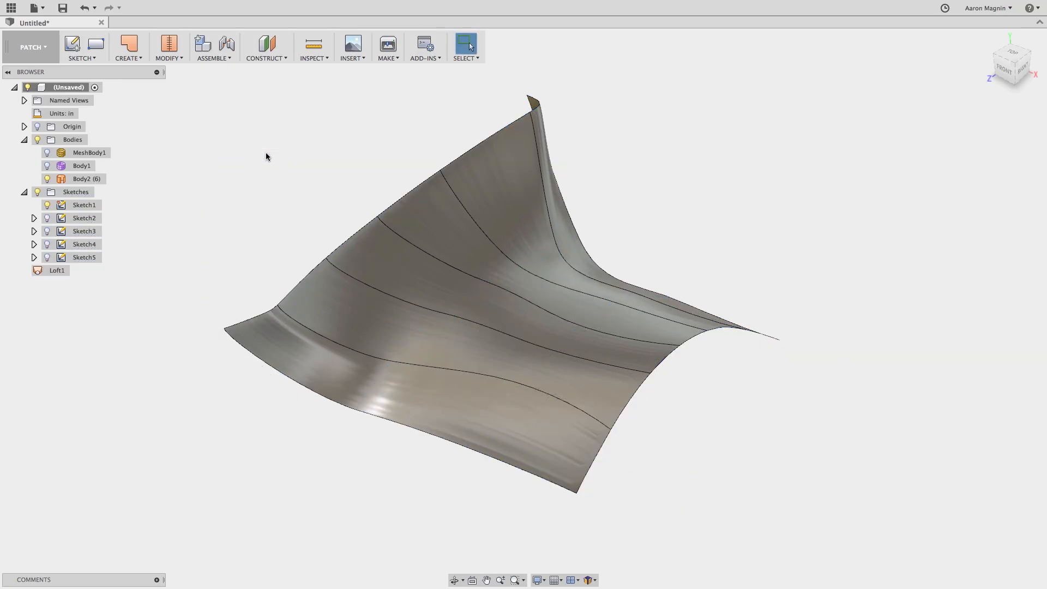
click(126, 47)
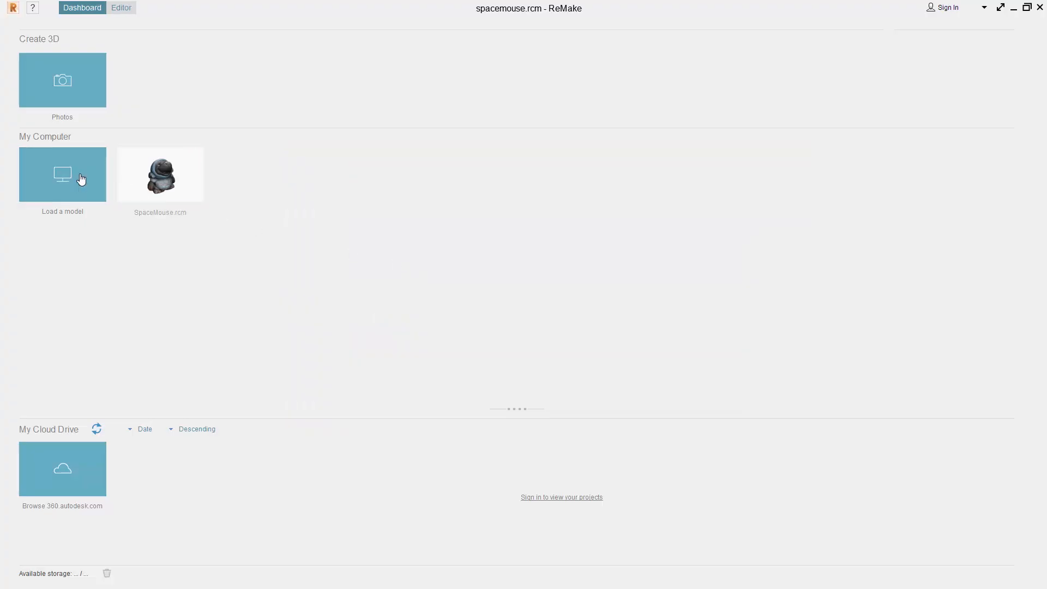
Step: Load Saddle Scan.stl in ReMake and export it as a Fusion 360 OBJ (Quads)
click(61, 174)
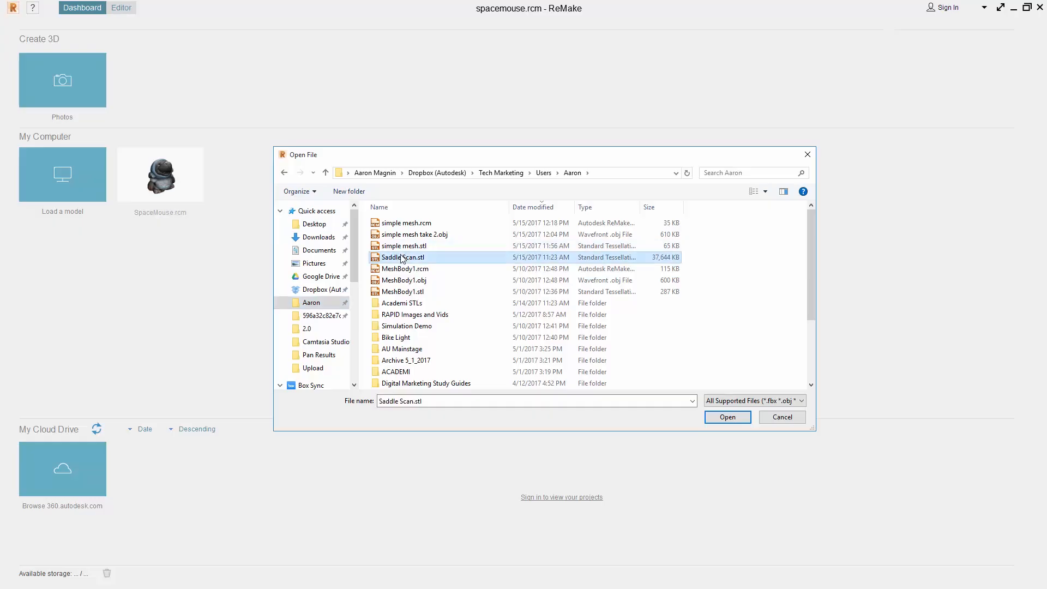
click(727, 416)
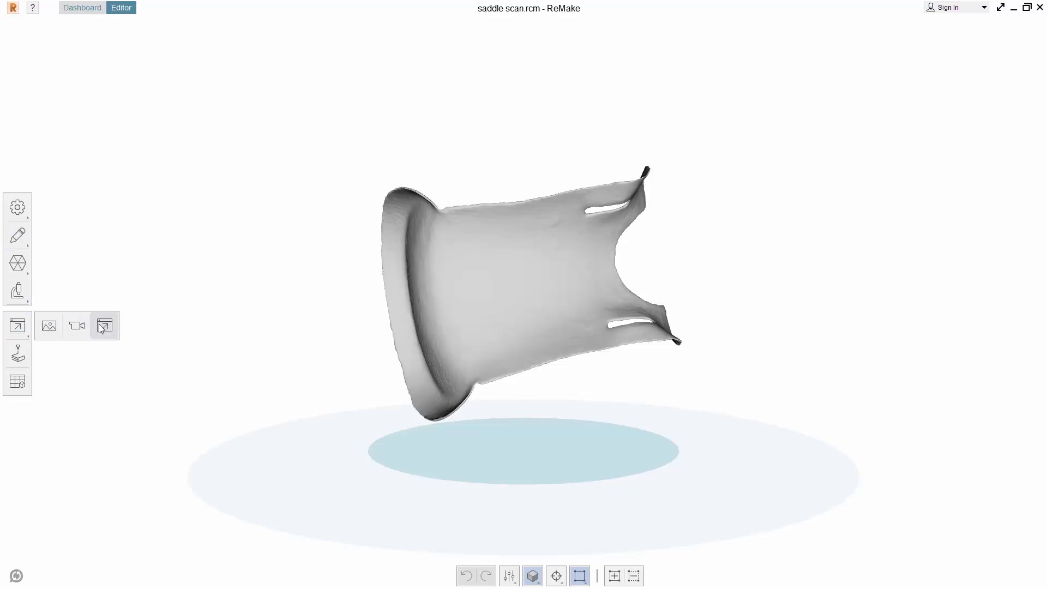
click(17, 326)
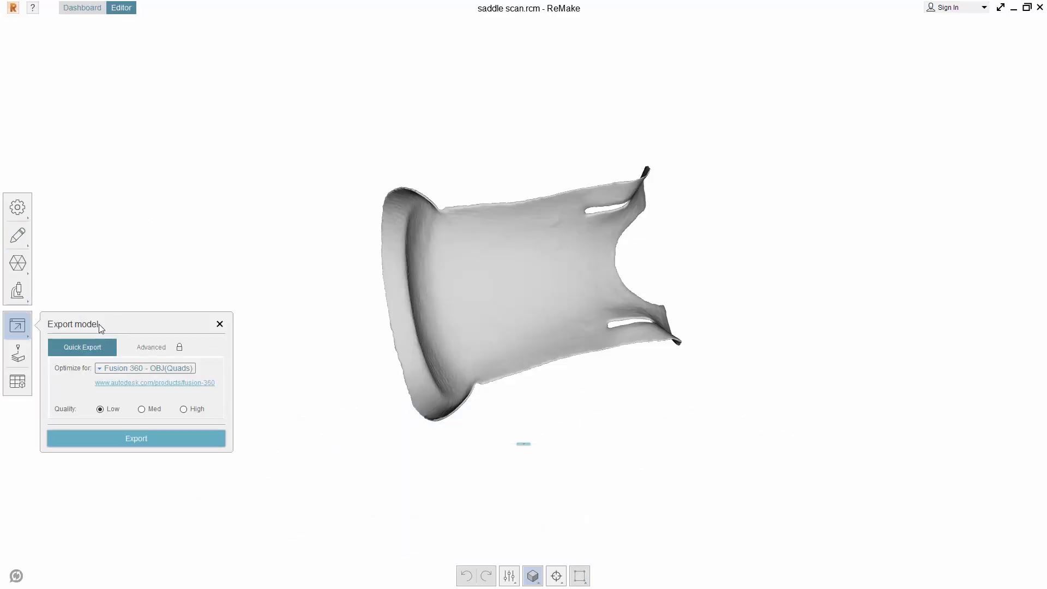
mouse_move(146, 368)
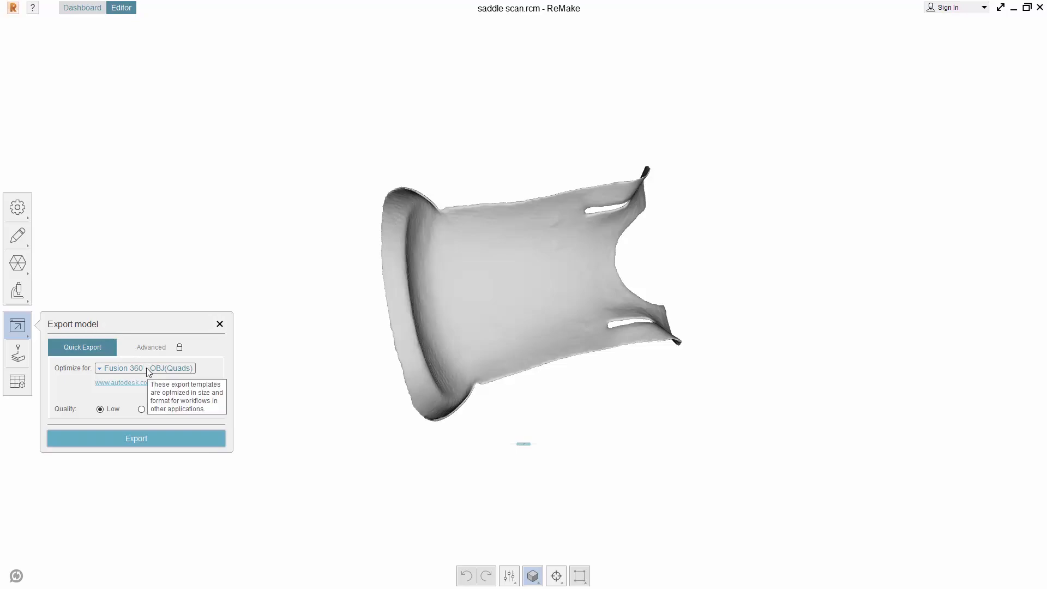
click(136, 438)
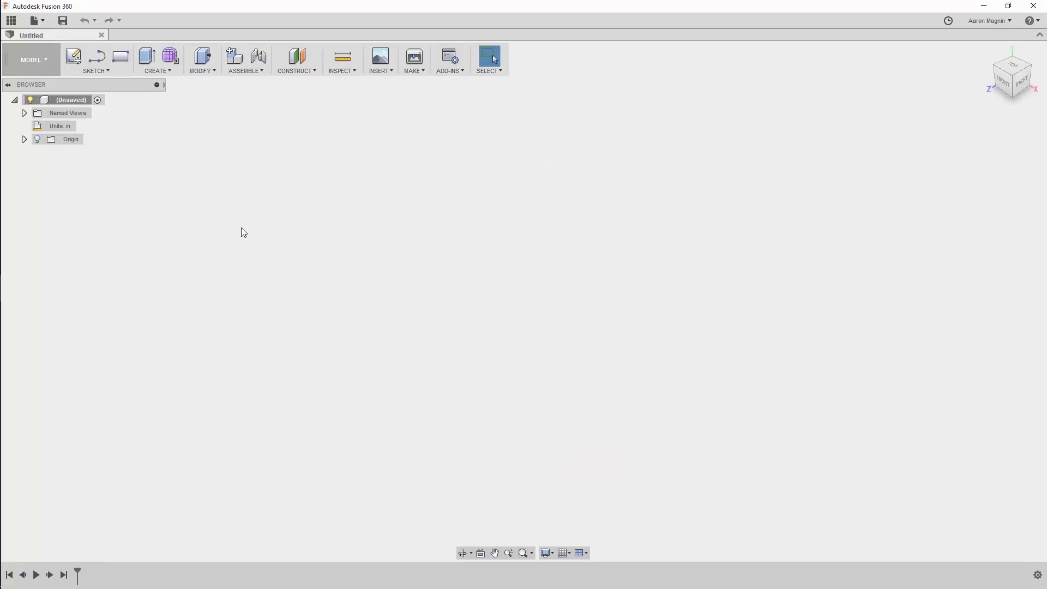
Step: Insert the saddle quad-mesh OBJ and convert it from Quad Mesh to a T-spline body
click(158, 60)
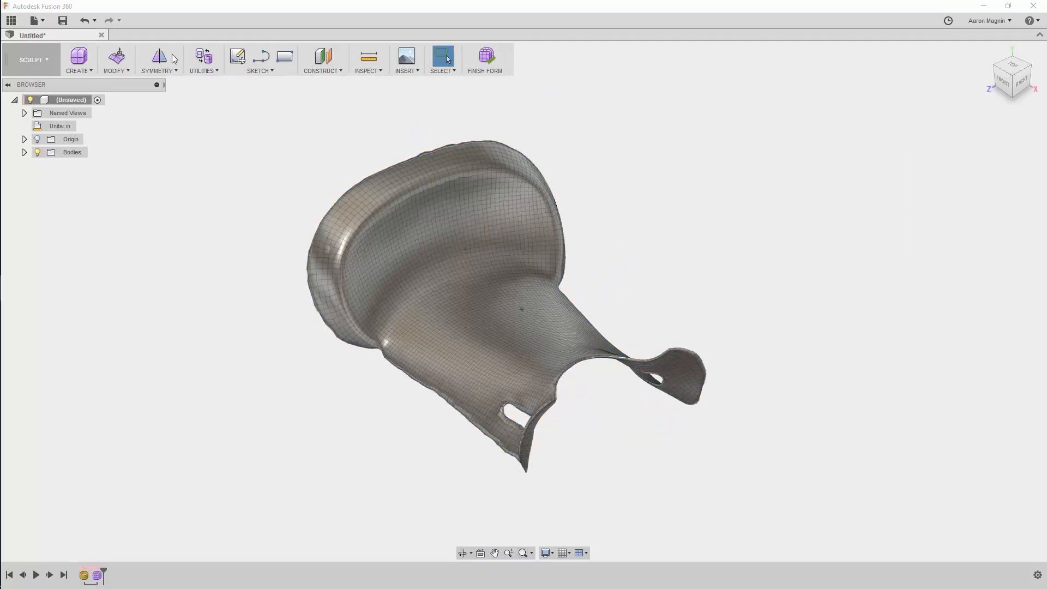
click(203, 60)
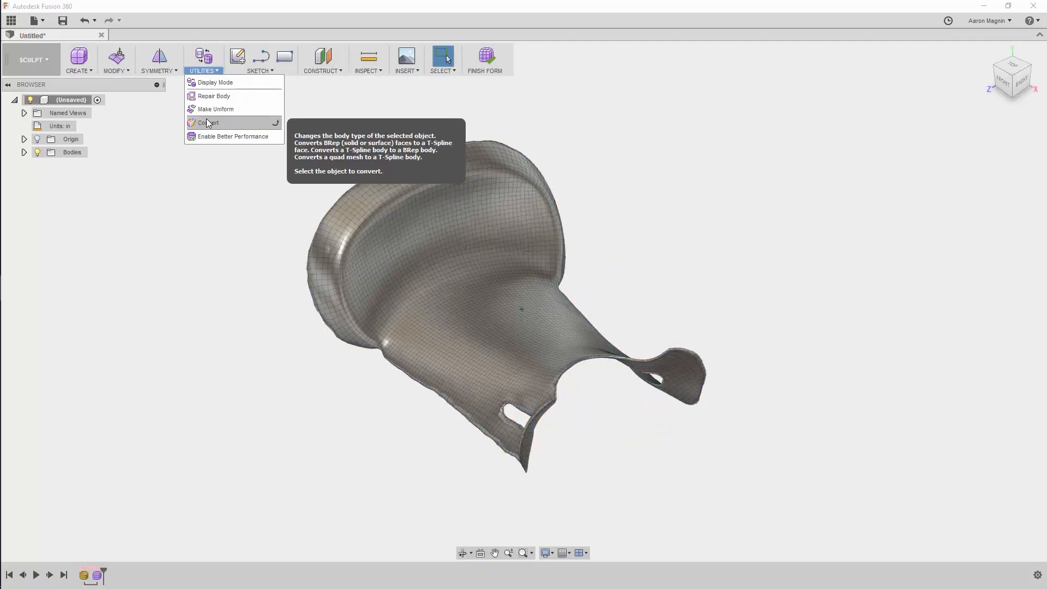
click(208, 122)
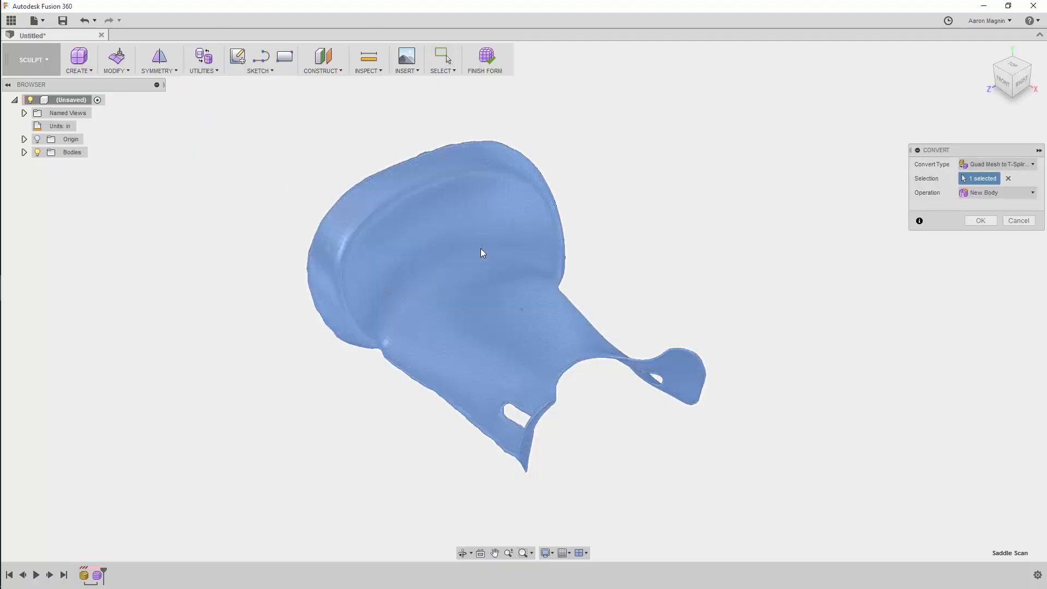
click(980, 220)
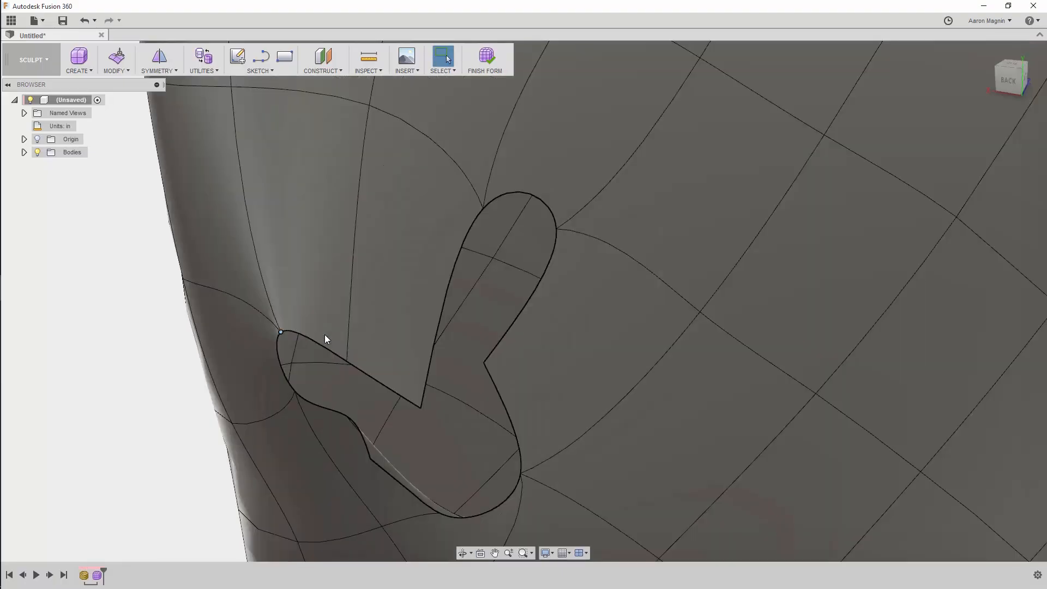
Step: Finish the T-spline form and return to the Model workspace
click(116, 59)
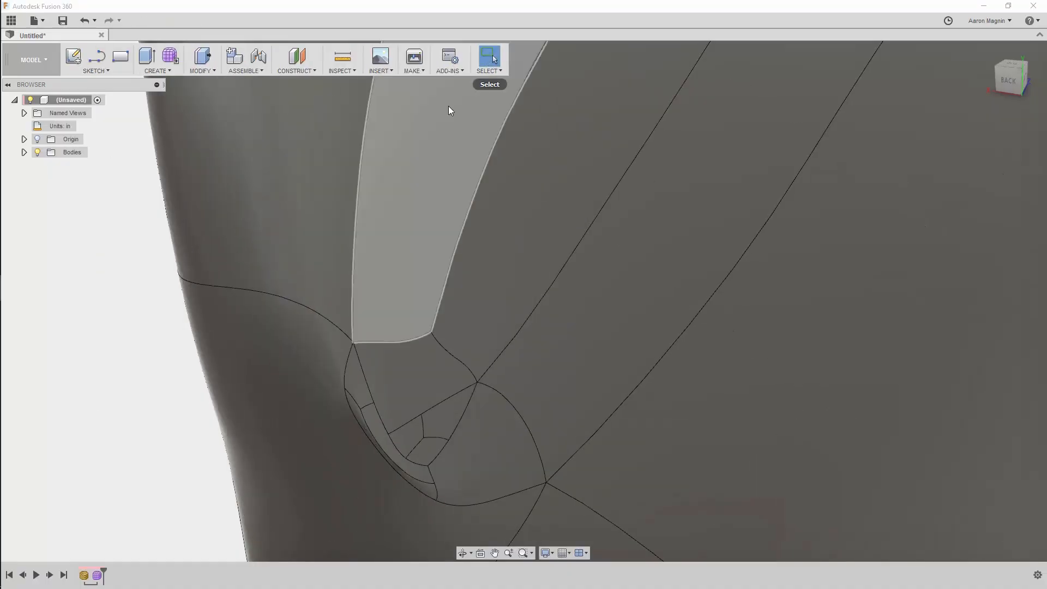
Step: Add a Section Analysis through the saddle on the XY plane at 0 in
click(342, 59)
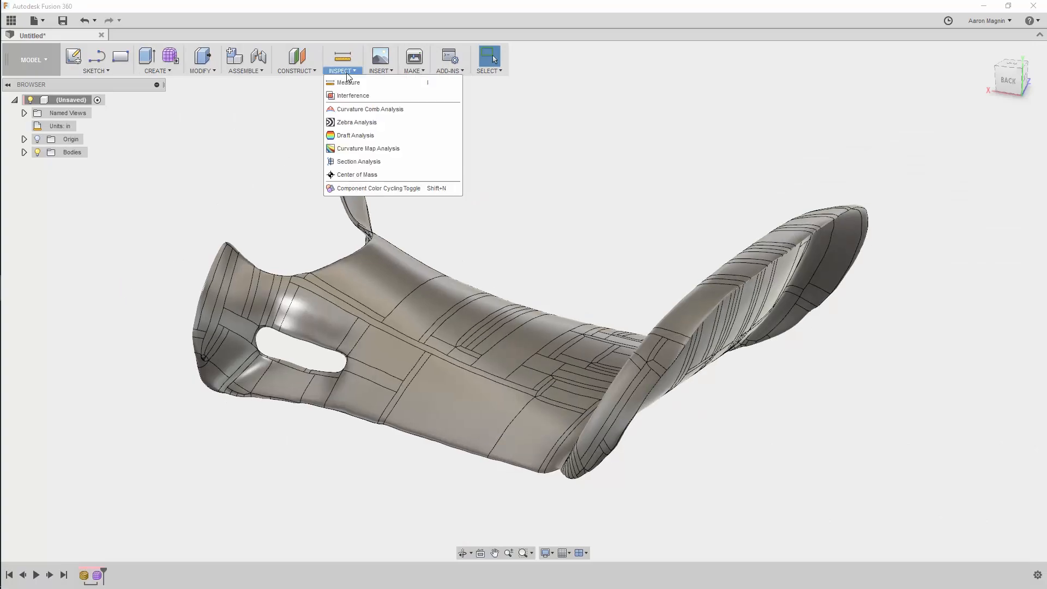
click(357, 161)
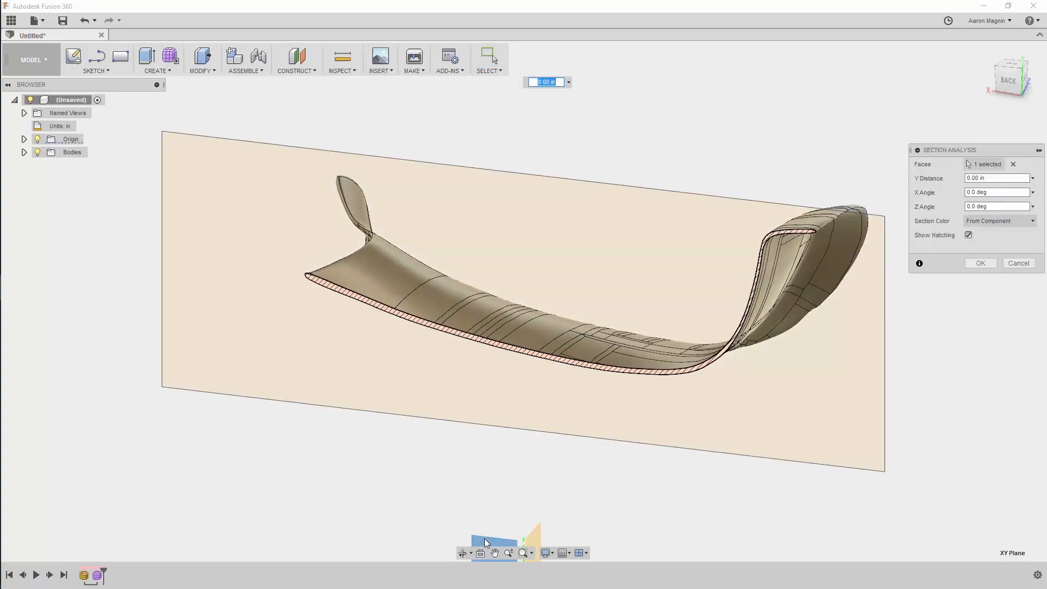
click(980, 263)
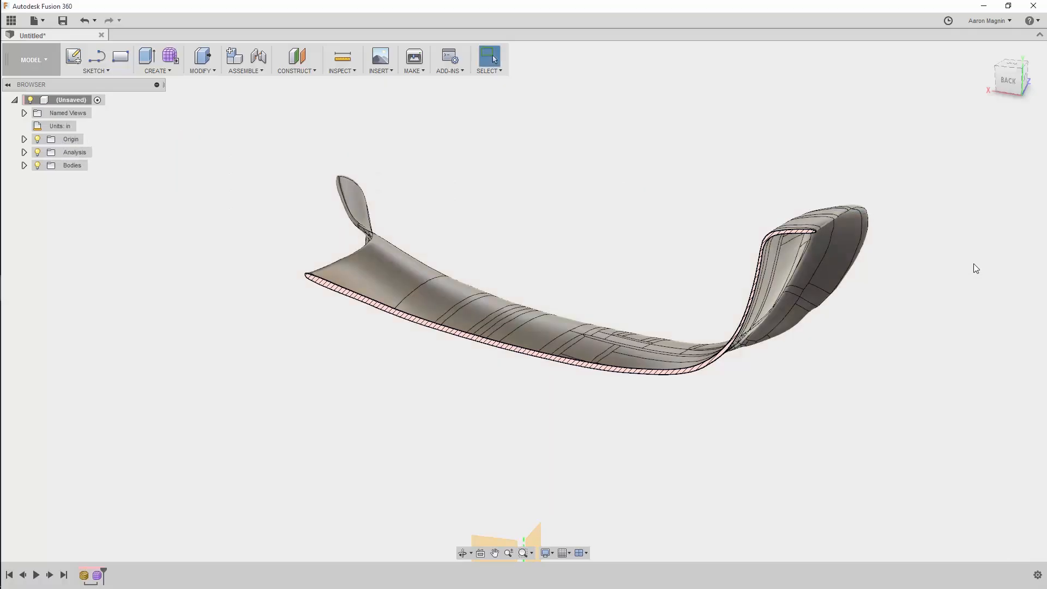